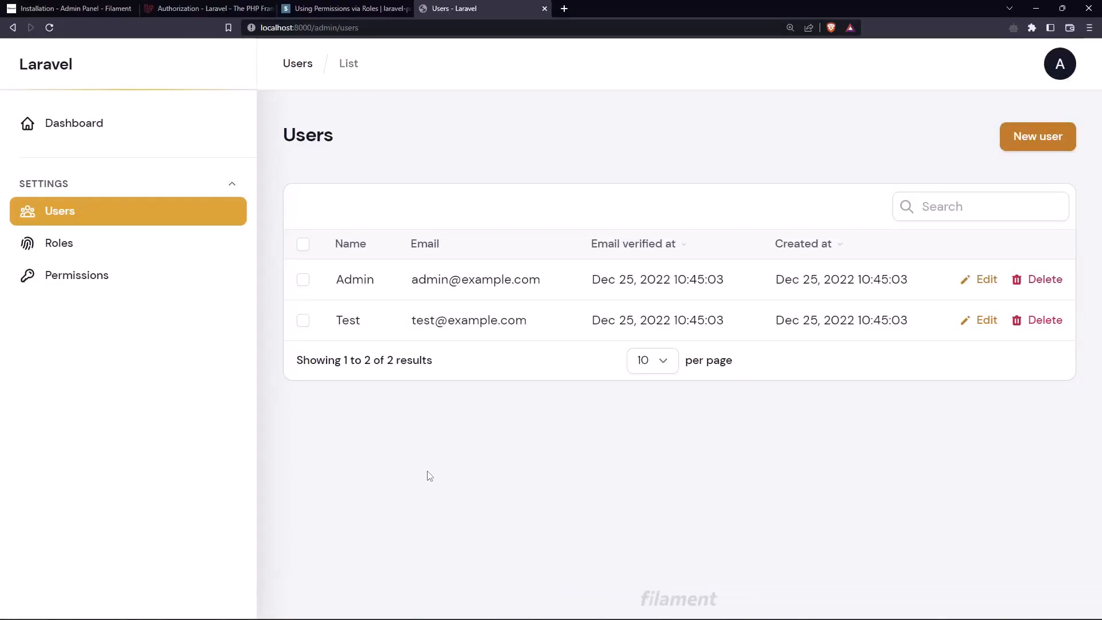
mouse_move(217, 102)
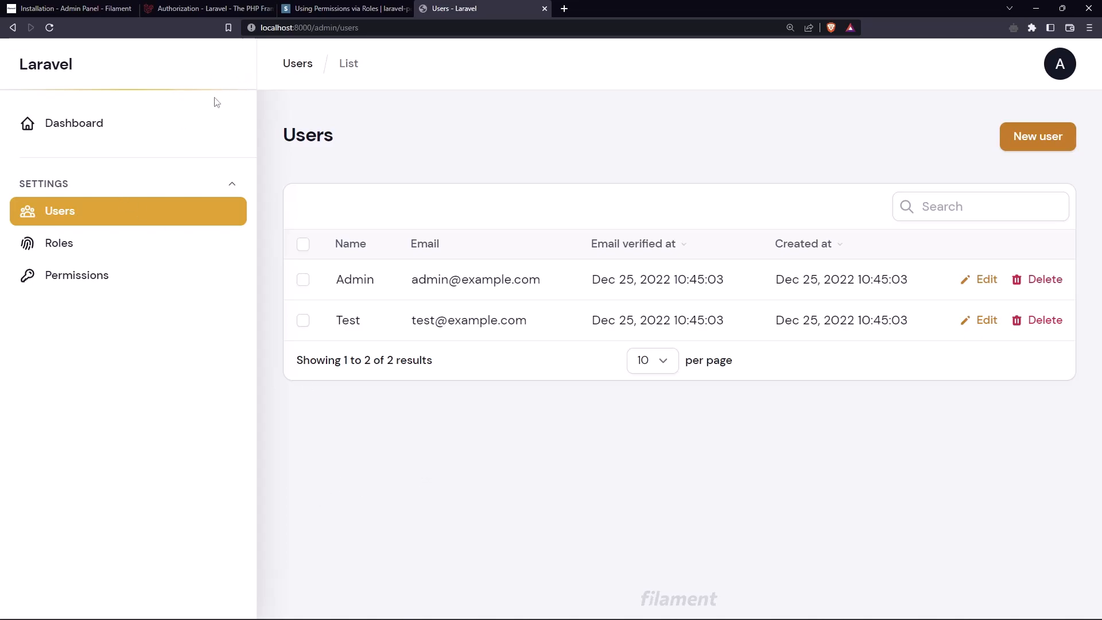
mouse_move(907, 257)
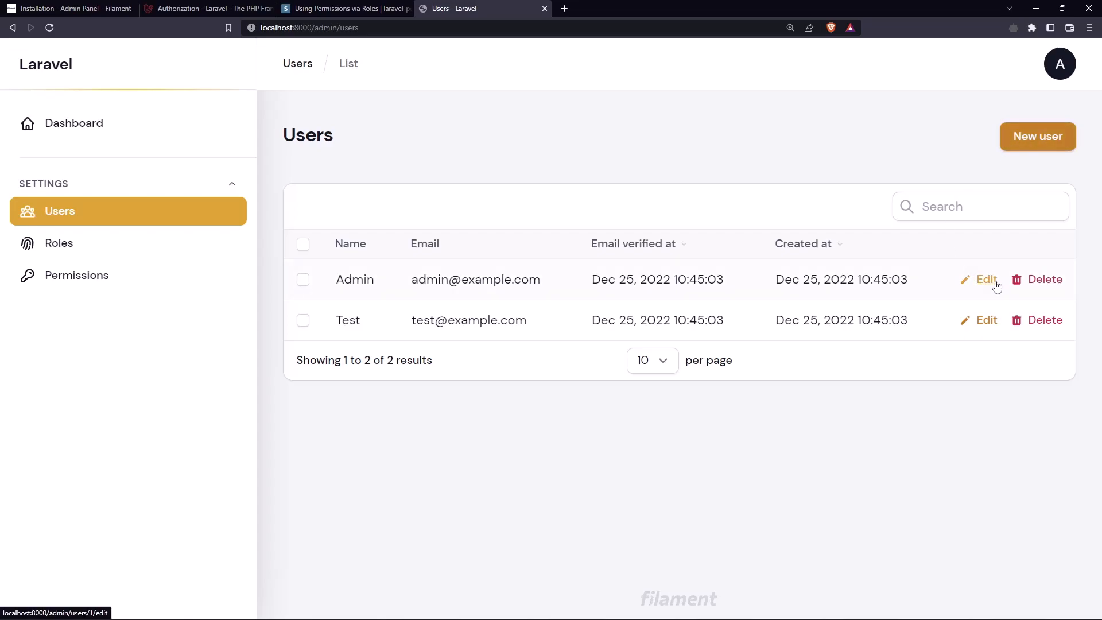
mouse_move(109, 243)
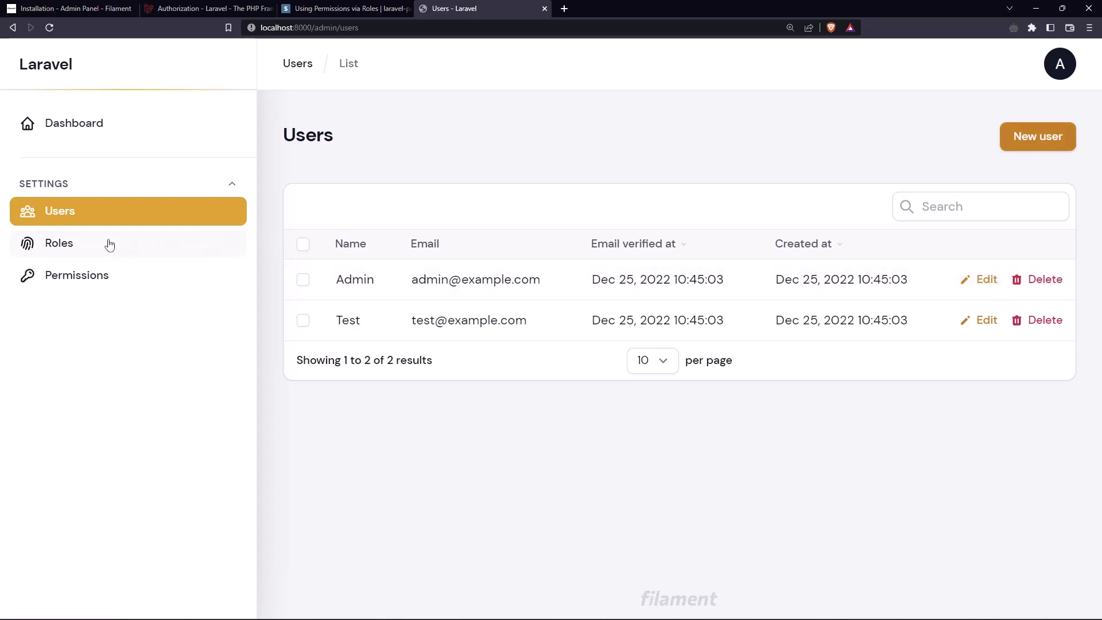
- View the Roles list showing only Writer, then the empty Permissions list
click(59, 243)
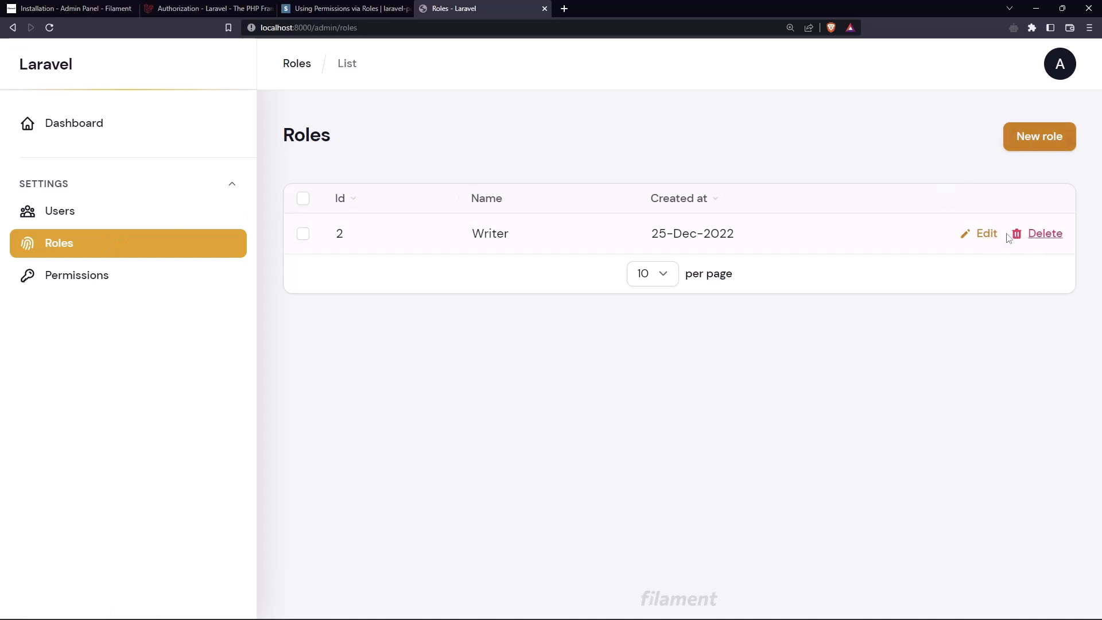
click(77, 274)
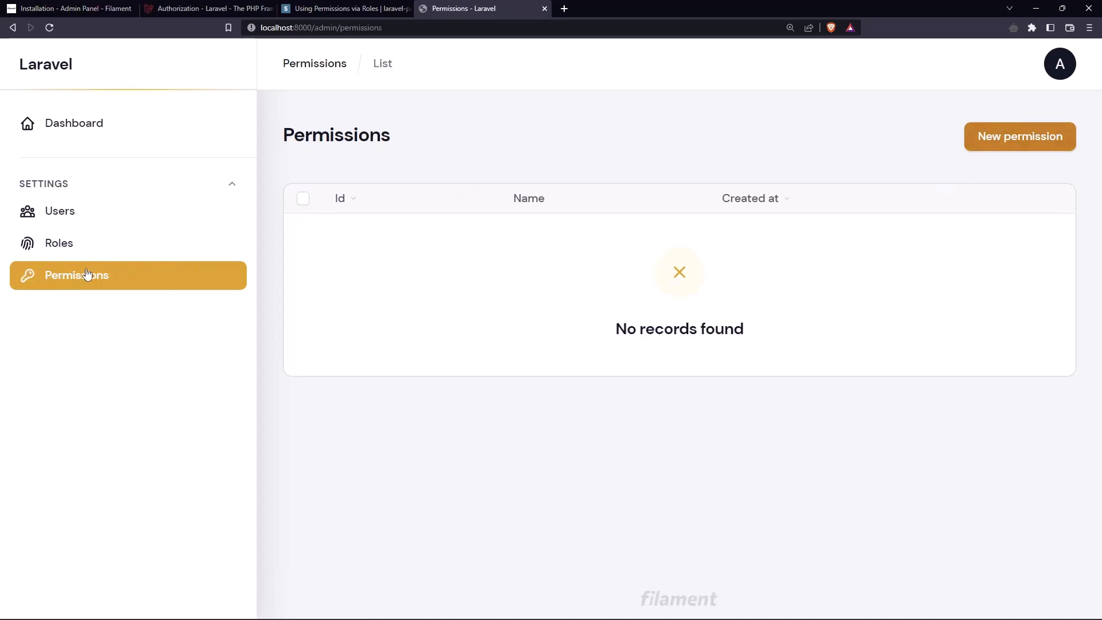
mouse_move(315, 216)
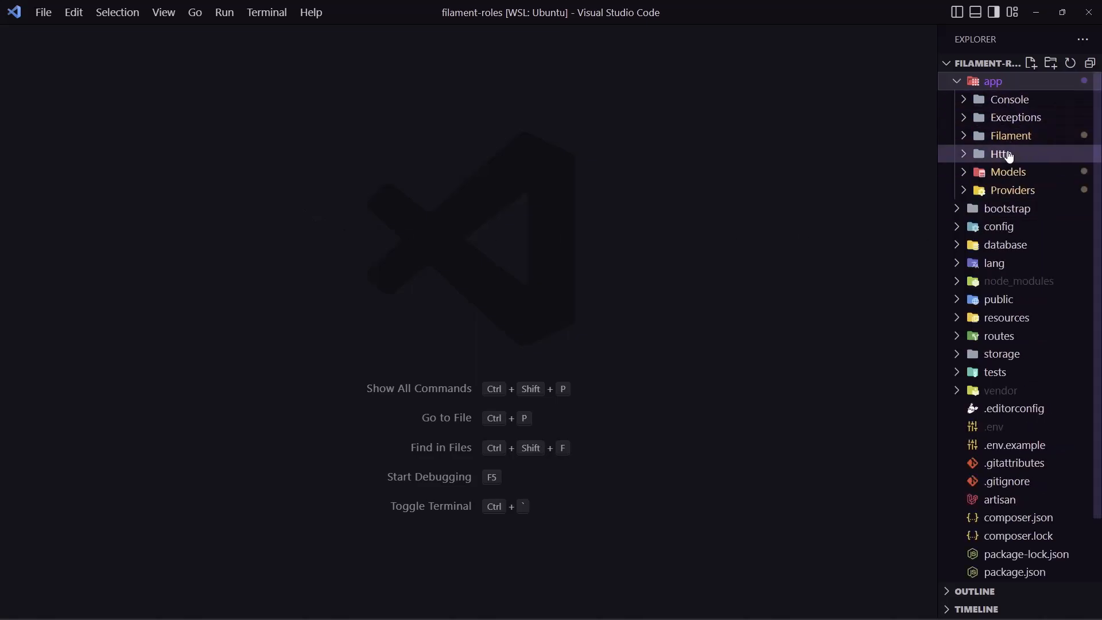
click(1008, 171)
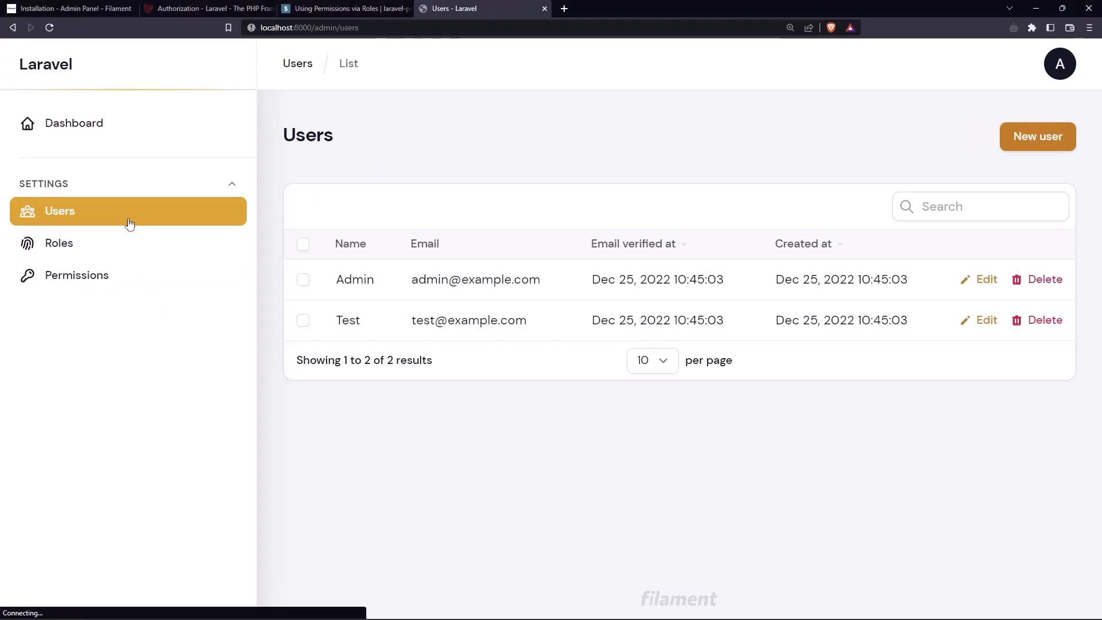
mouse_move(254, 243)
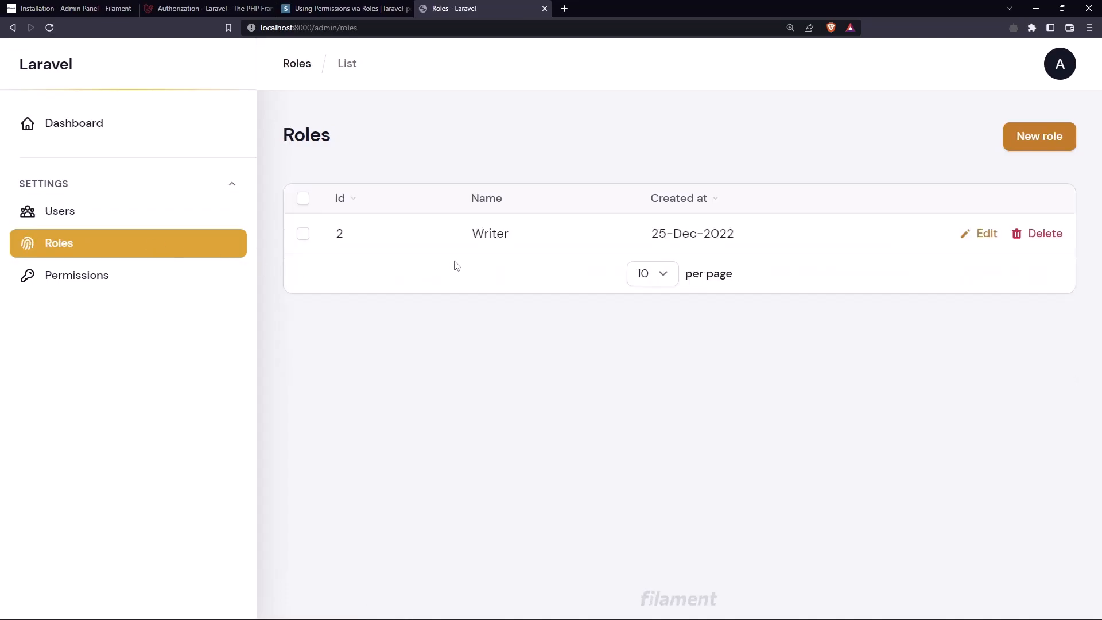
- Return to the empty Permissions list in the admin panel sidebar
click(77, 274)
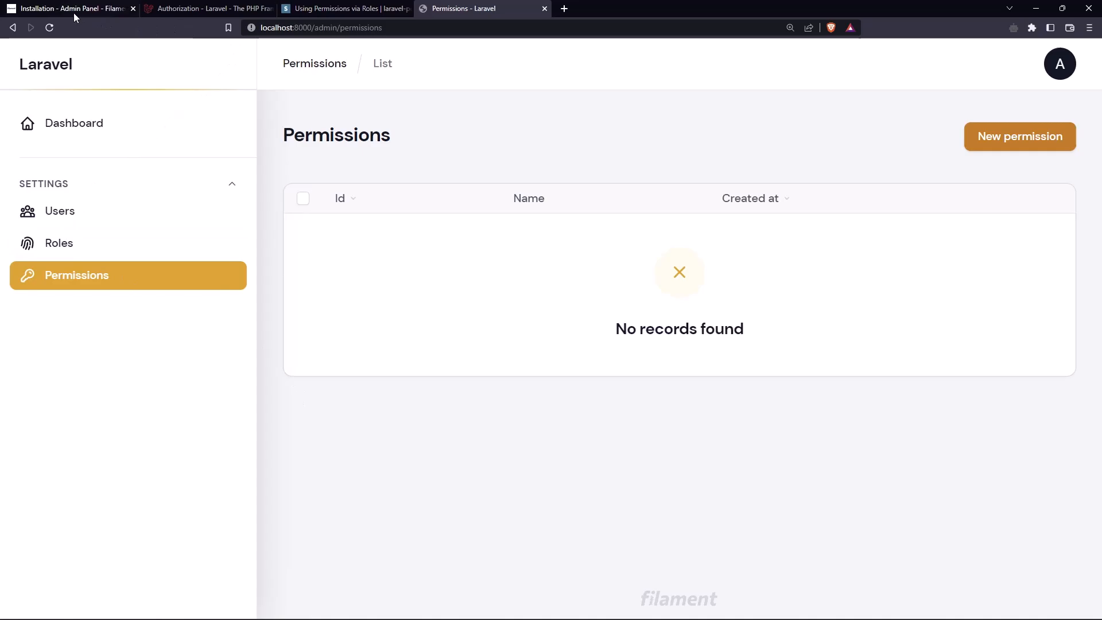
- Navigate the Filament docs to the Listing records page and its Authorization section
click(70, 8)
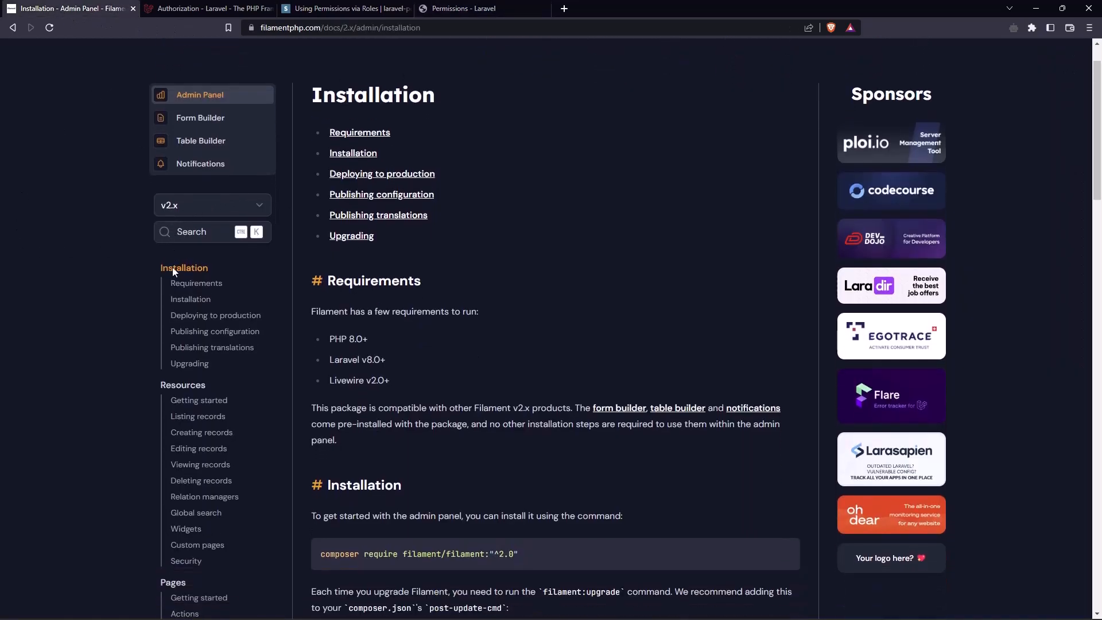
scroll(down, 3)
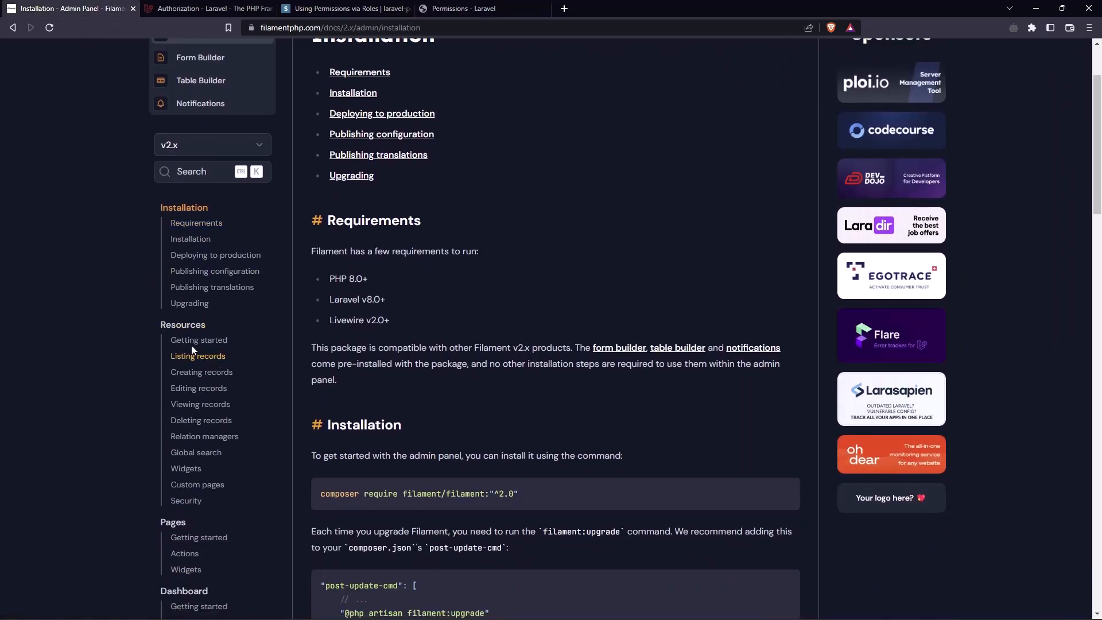
scroll(up, 3)
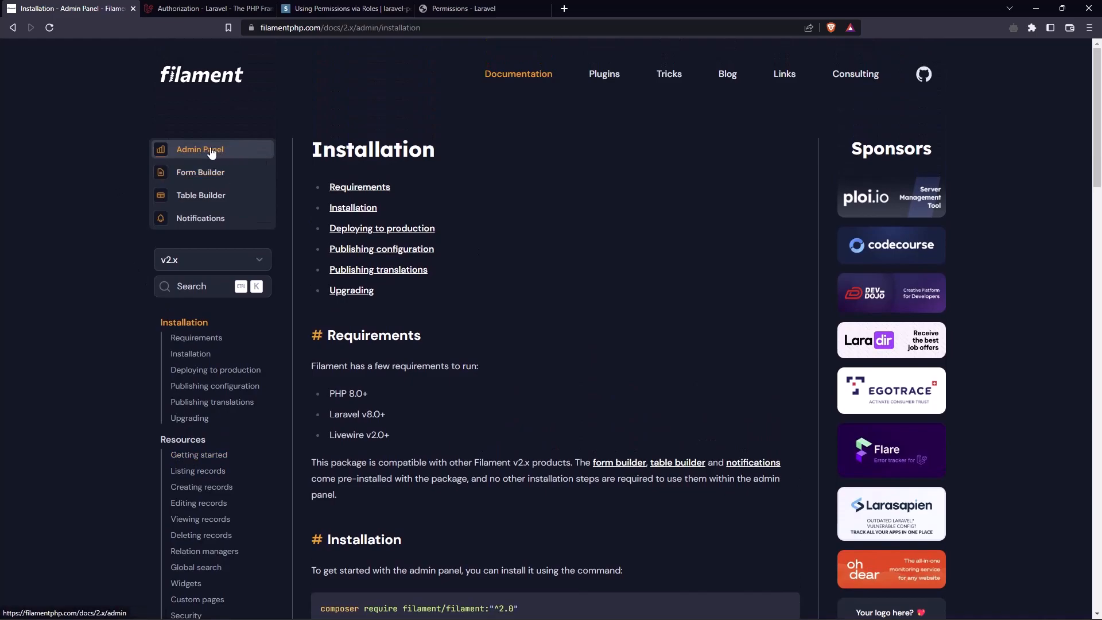
scroll(down, 3)
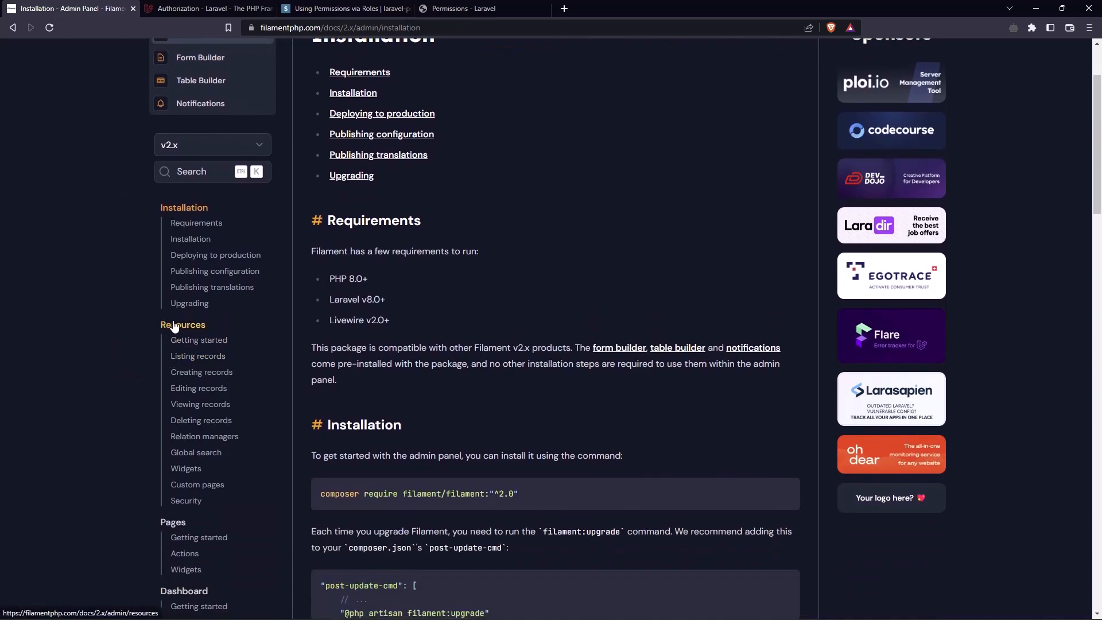
mouse_move(198, 356)
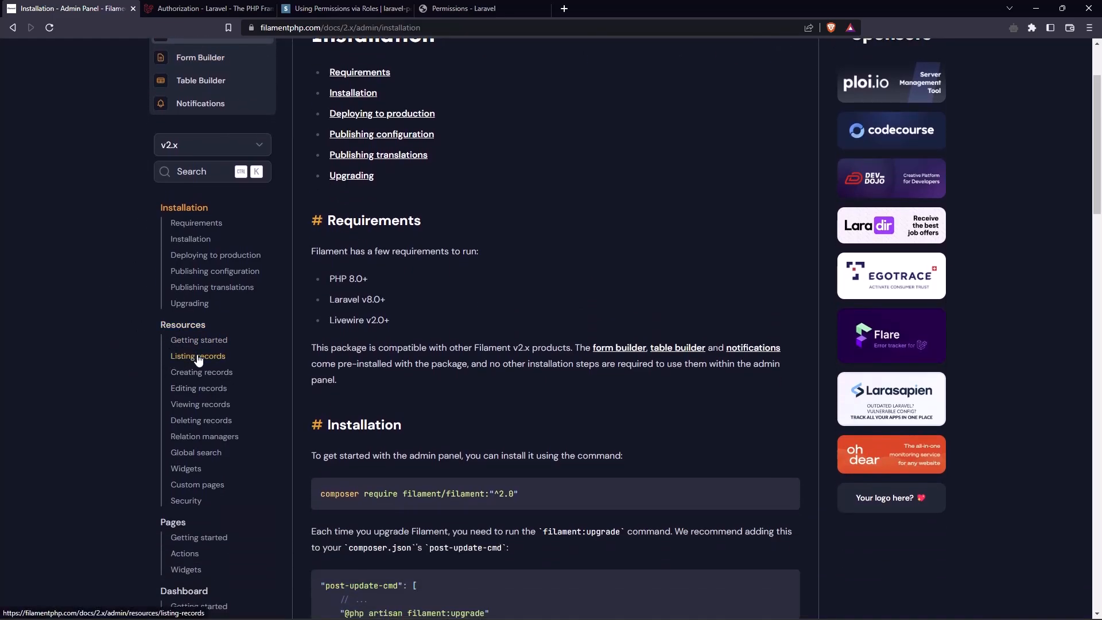
click(197, 356)
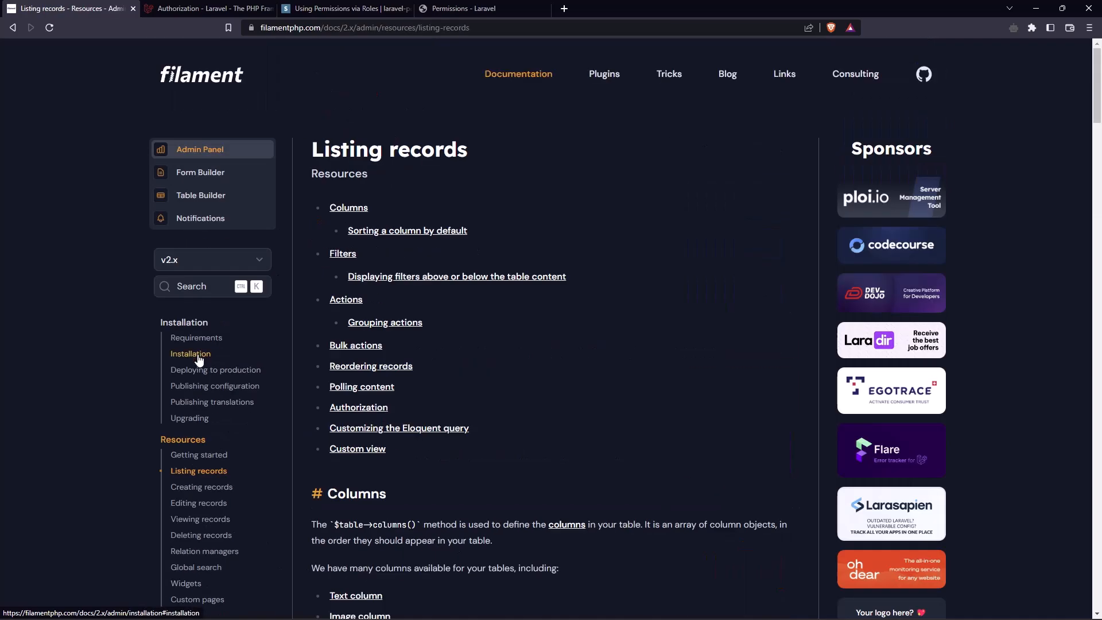
scroll(down, 3)
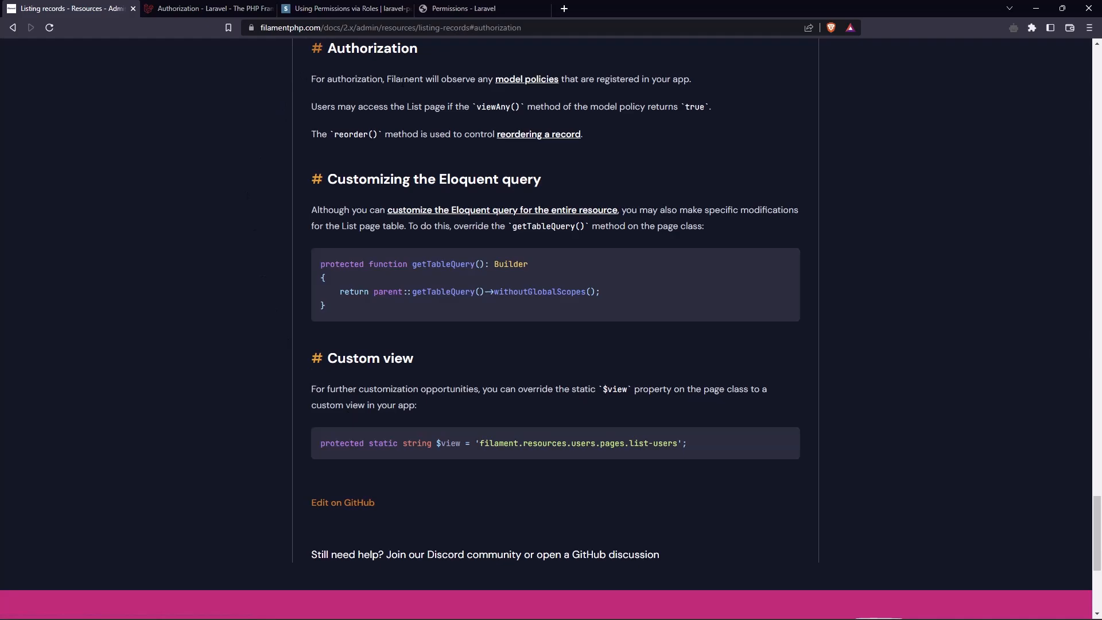
mouse_move(525, 79)
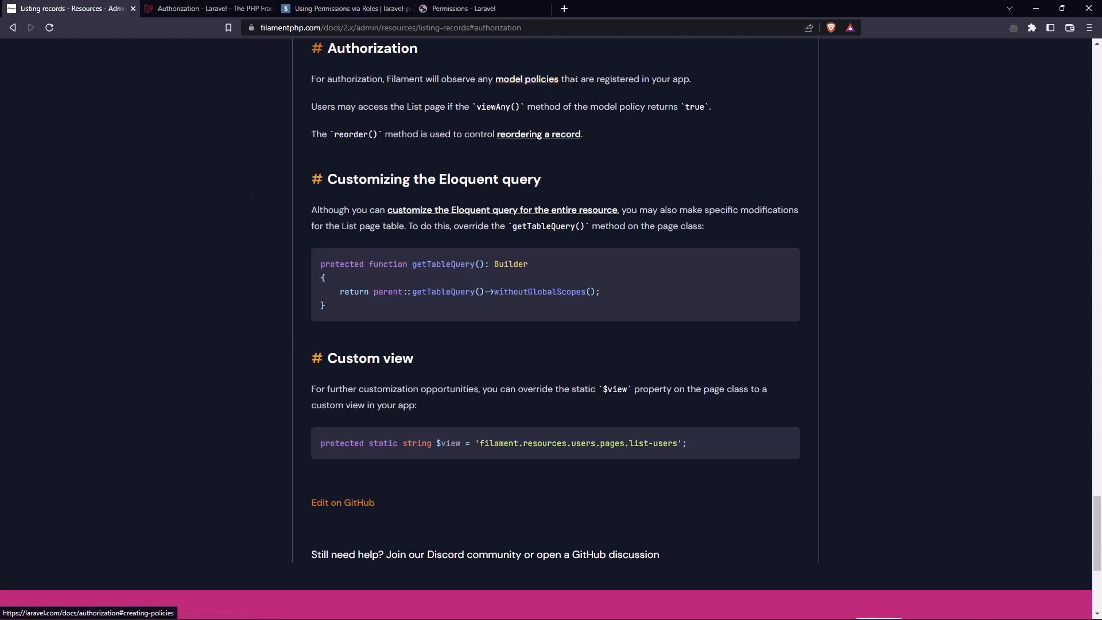
mouse_move(643, 92)
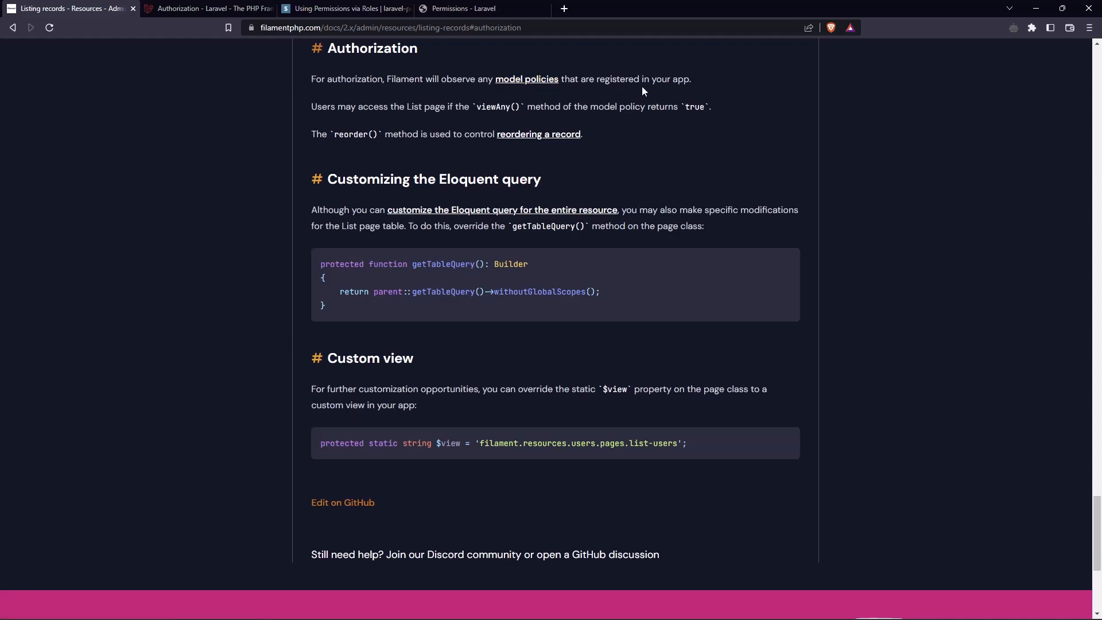
mouse_move(691, 82)
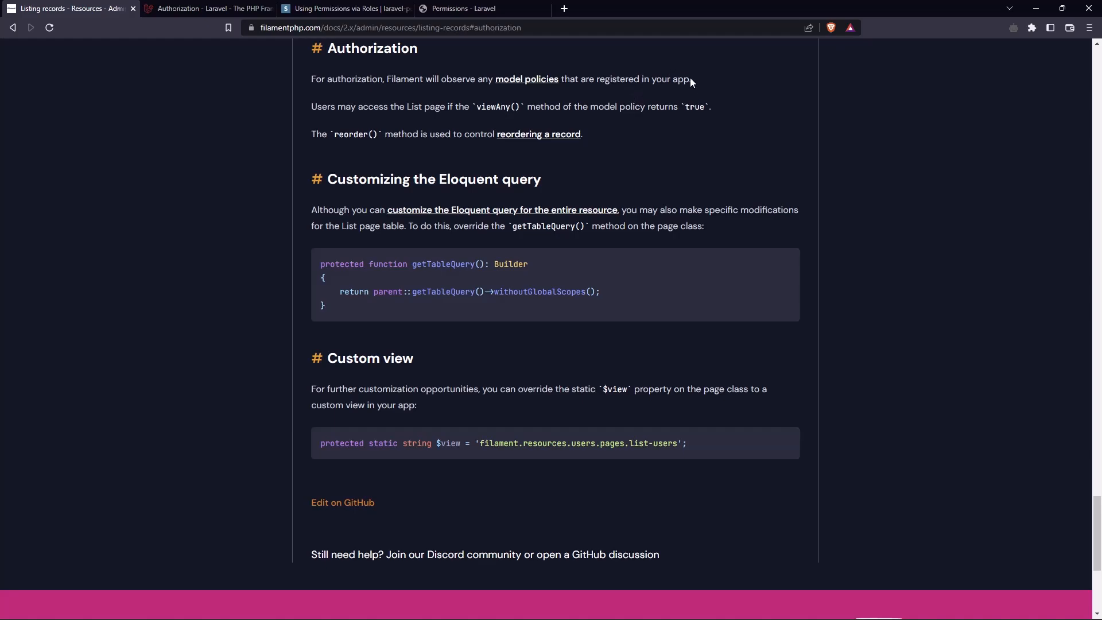
- Highlight viewAny() in the note that it controls access to the List page
double_click(671, 79)
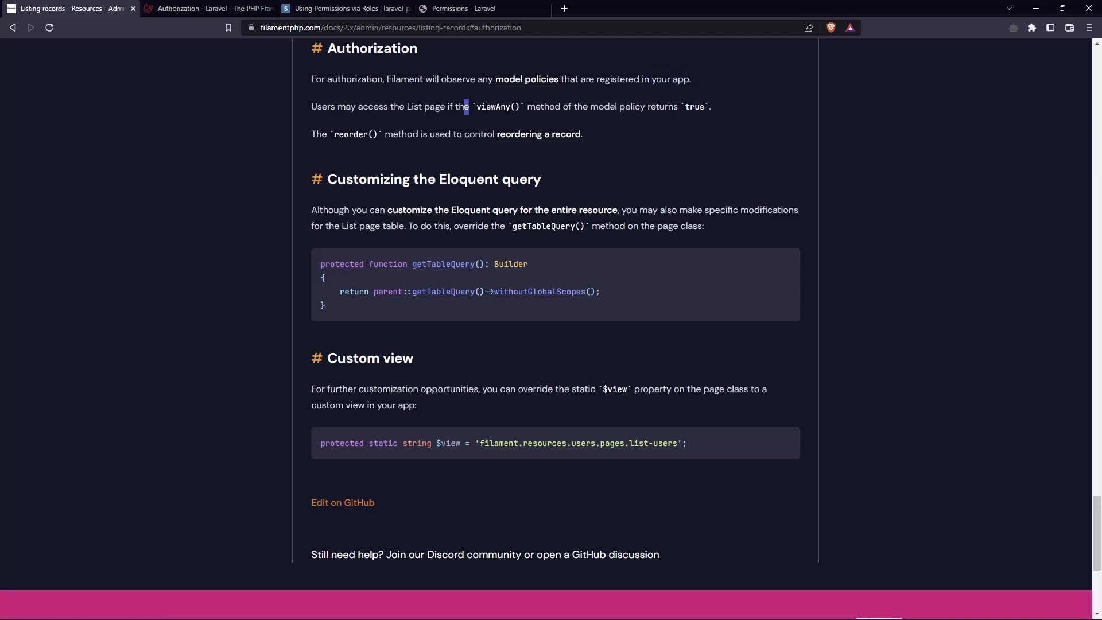
double_click(497, 105)
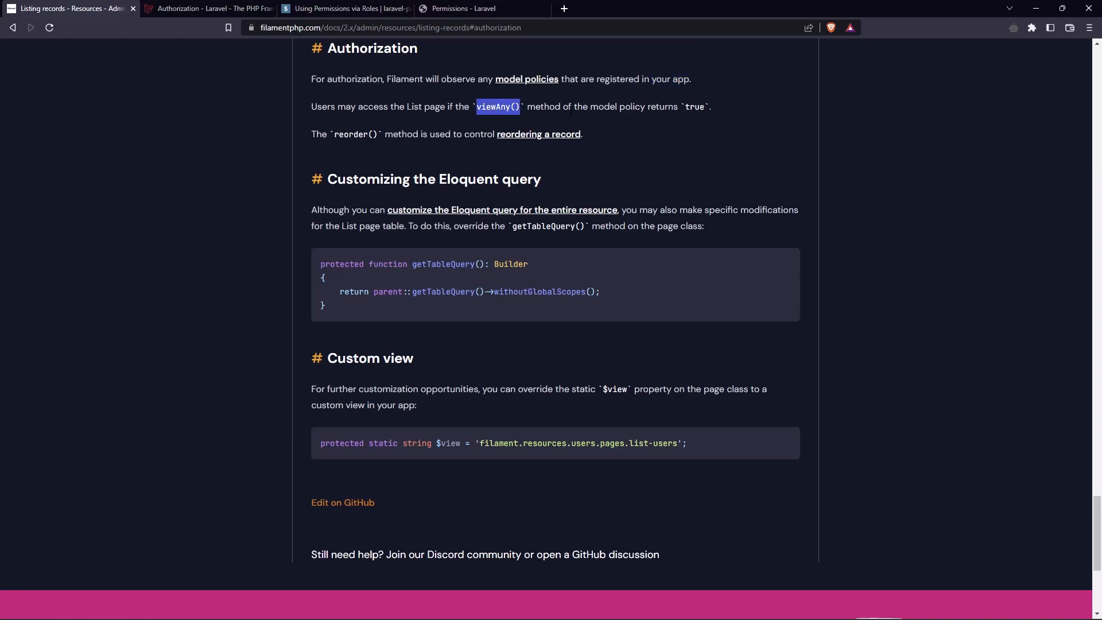
mouse_move(713, 117)
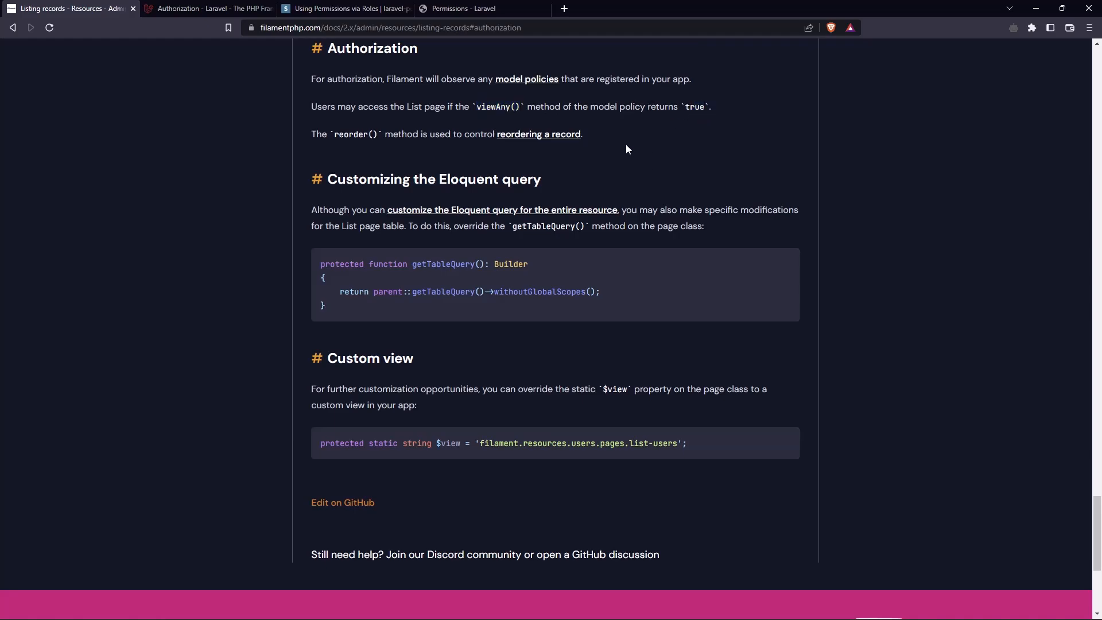
mouse_move(233, 136)
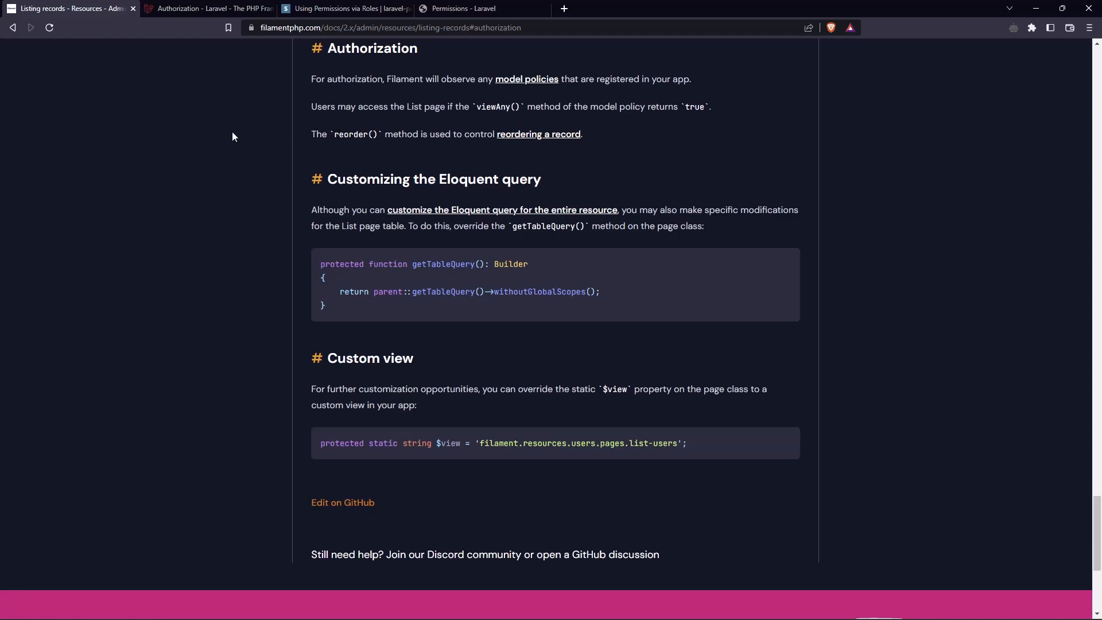
- Review Laravel's Generating Policies section with the make:policy PostPolicy command and Registering Policies
click(212, 8)
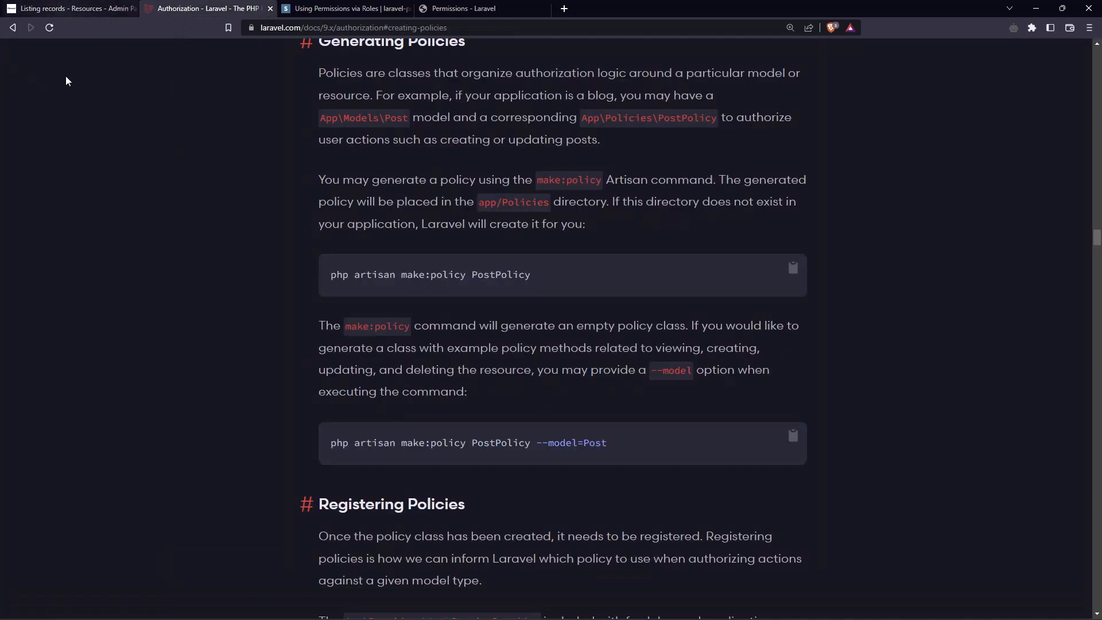
mouse_move(303, 274)
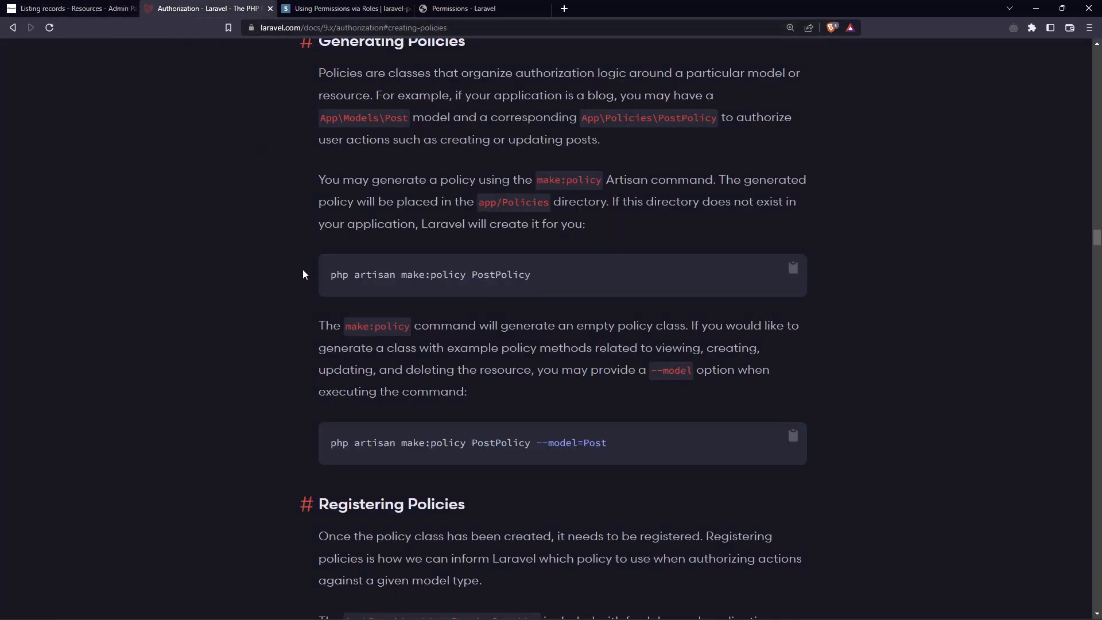
mouse_move(303, 217)
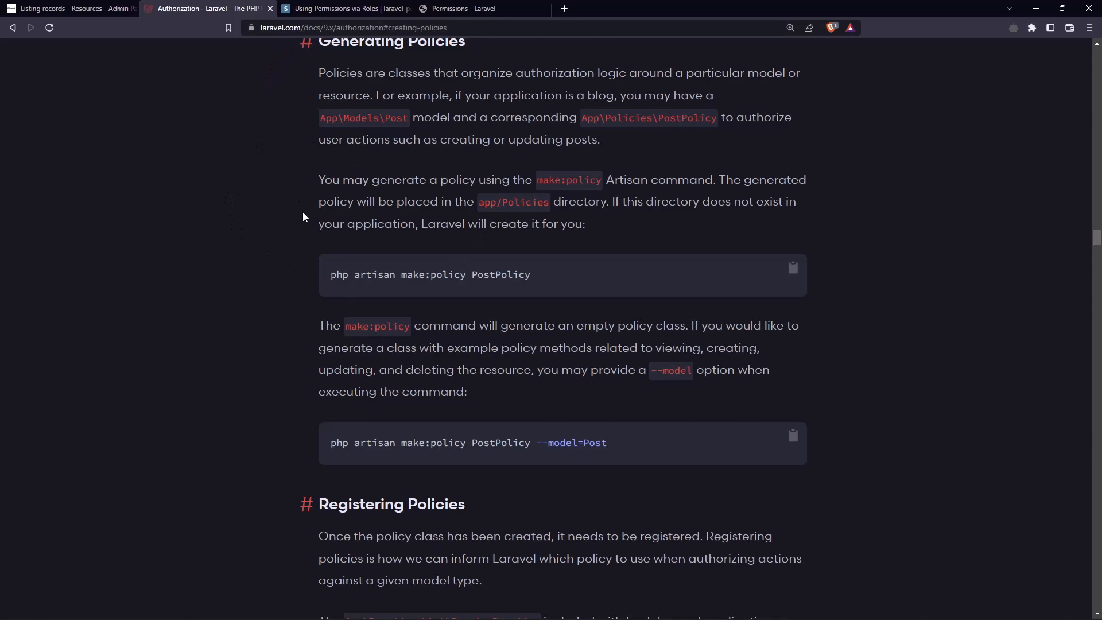
mouse_move(328, 276)
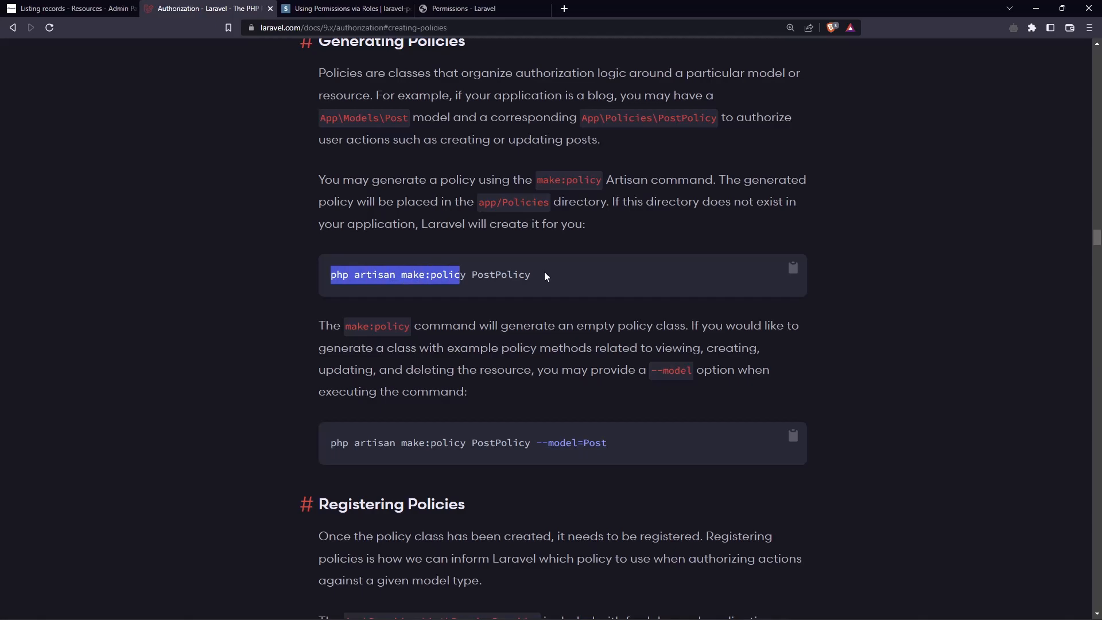
double_click(499, 274)
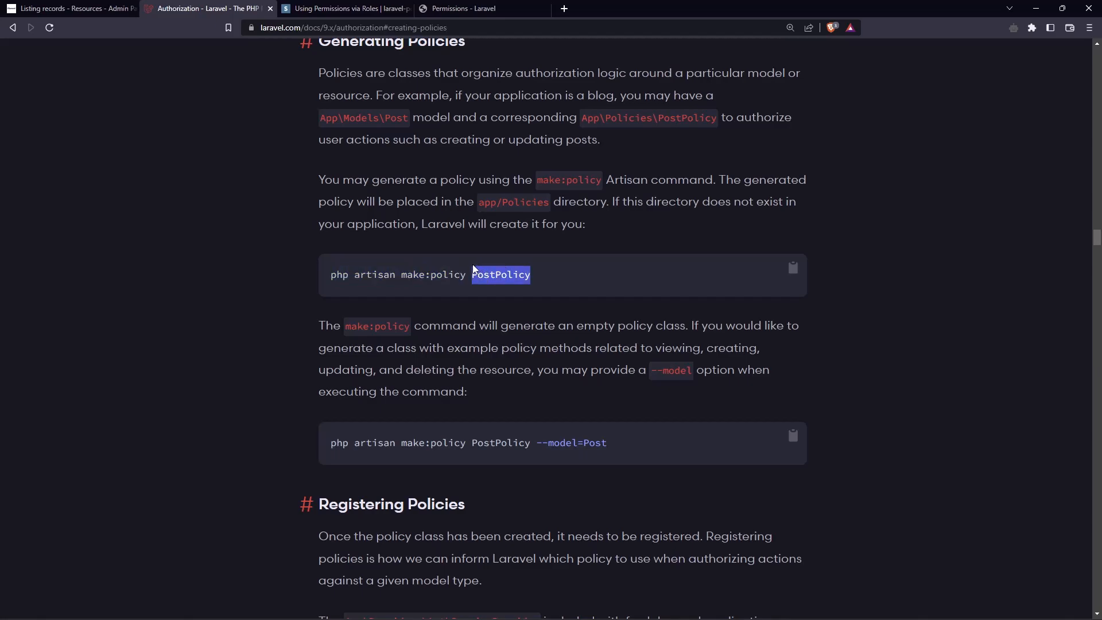
click(246, 274)
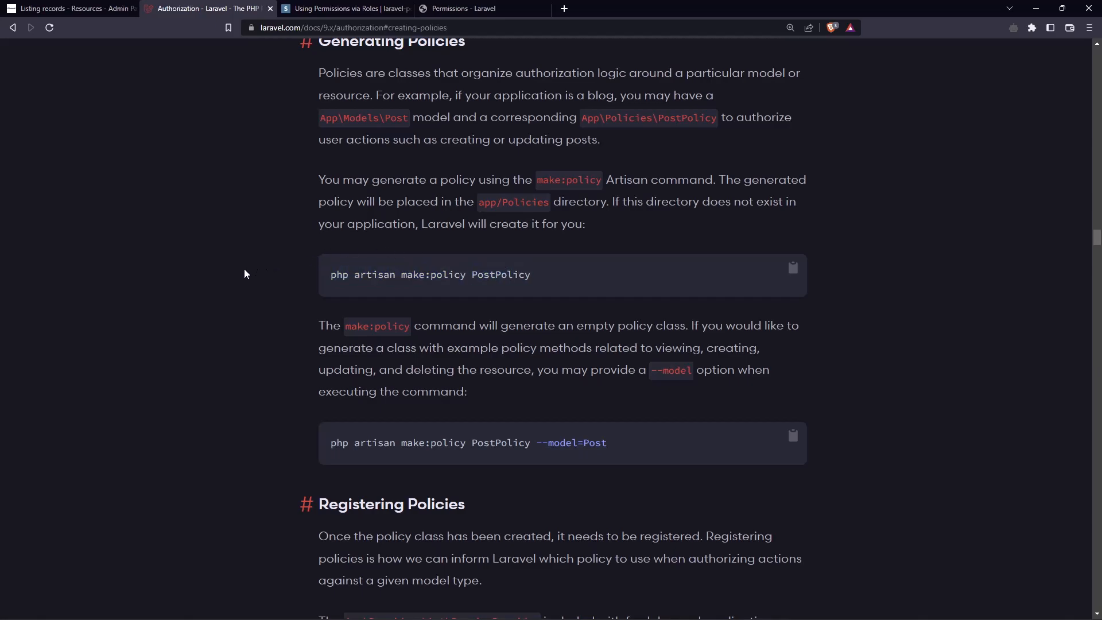
scroll(down, 3)
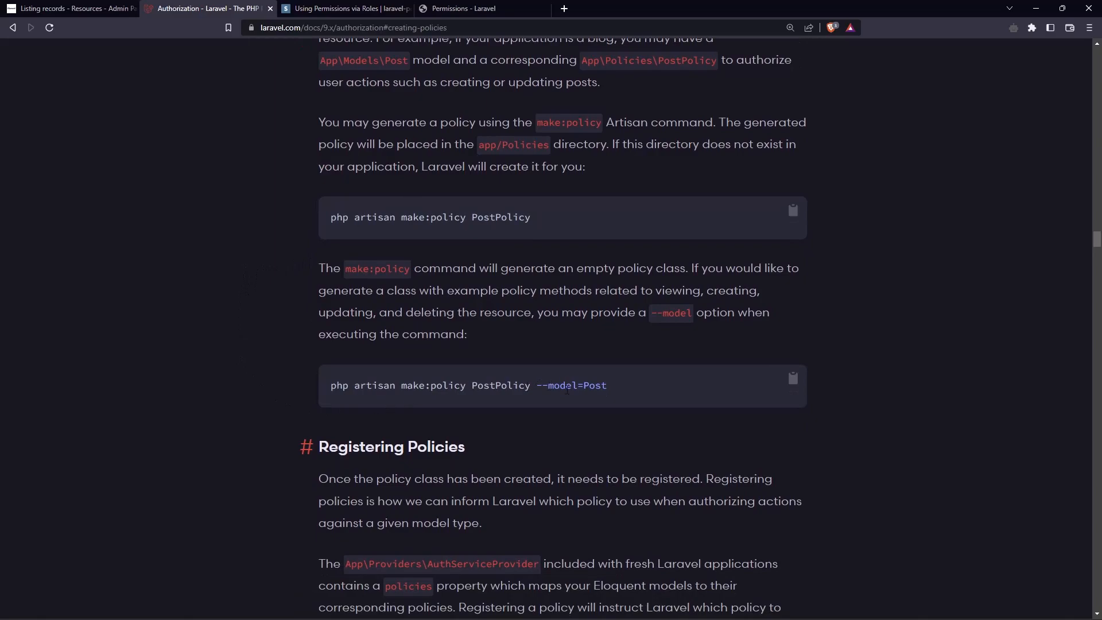
mouse_move(802, 377)
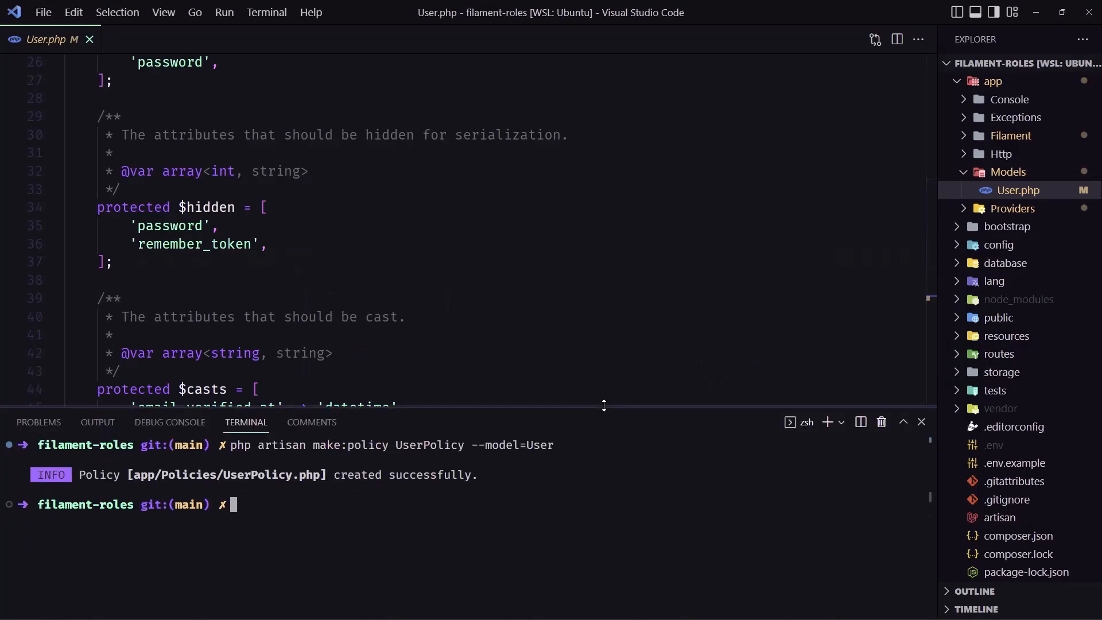
- Run php artisan make:policy UserPolicy --model=User in the cleared terminal
key(ctrl+l)
text(php artisan make:policy UserPolicy --model=U)
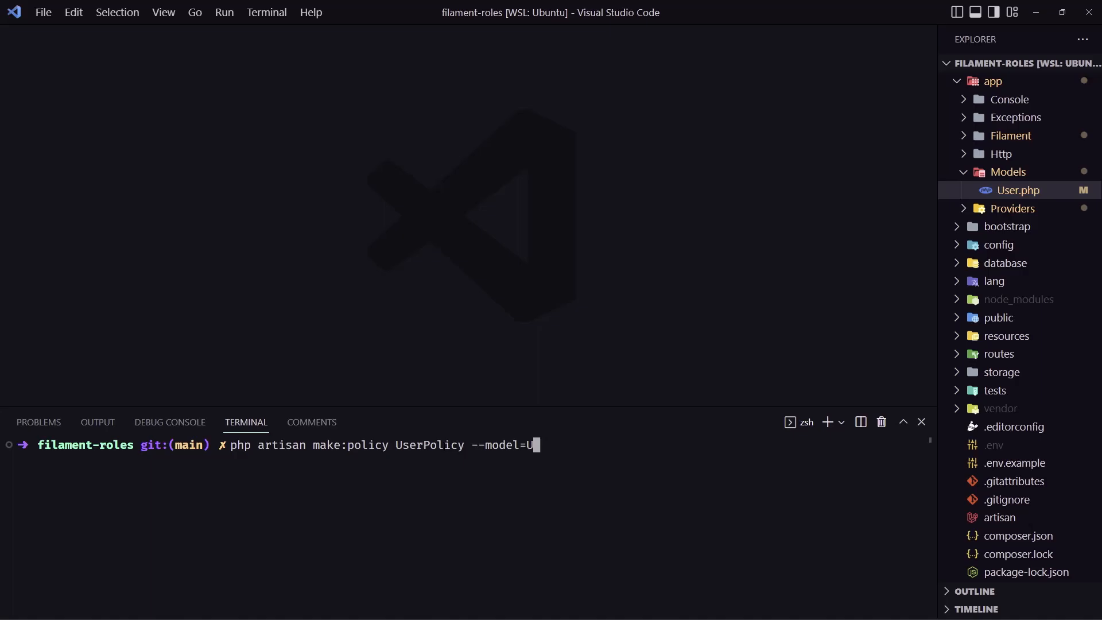
key(Return)
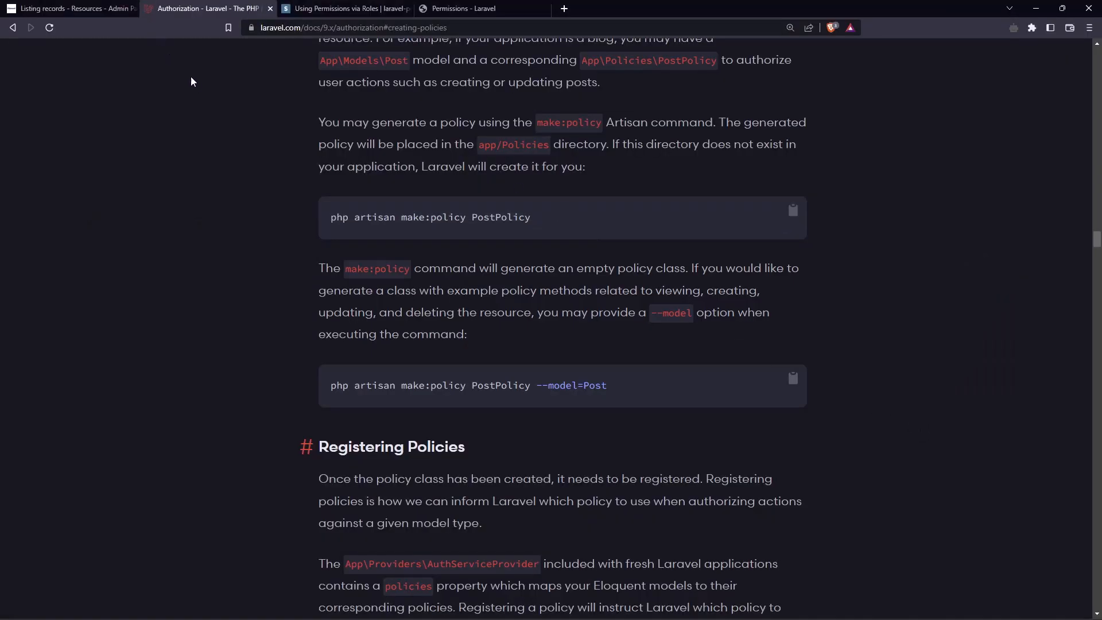
- Check the admin panel's Permissions page and the new Policies folder in the Explorer
click(463, 8)
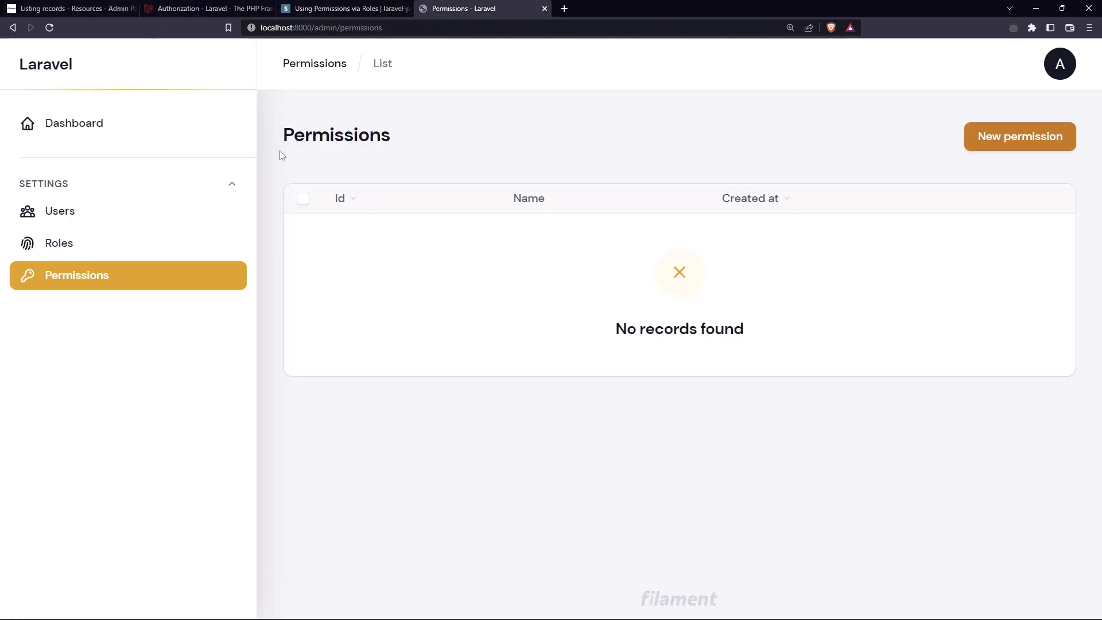
click(60, 211)
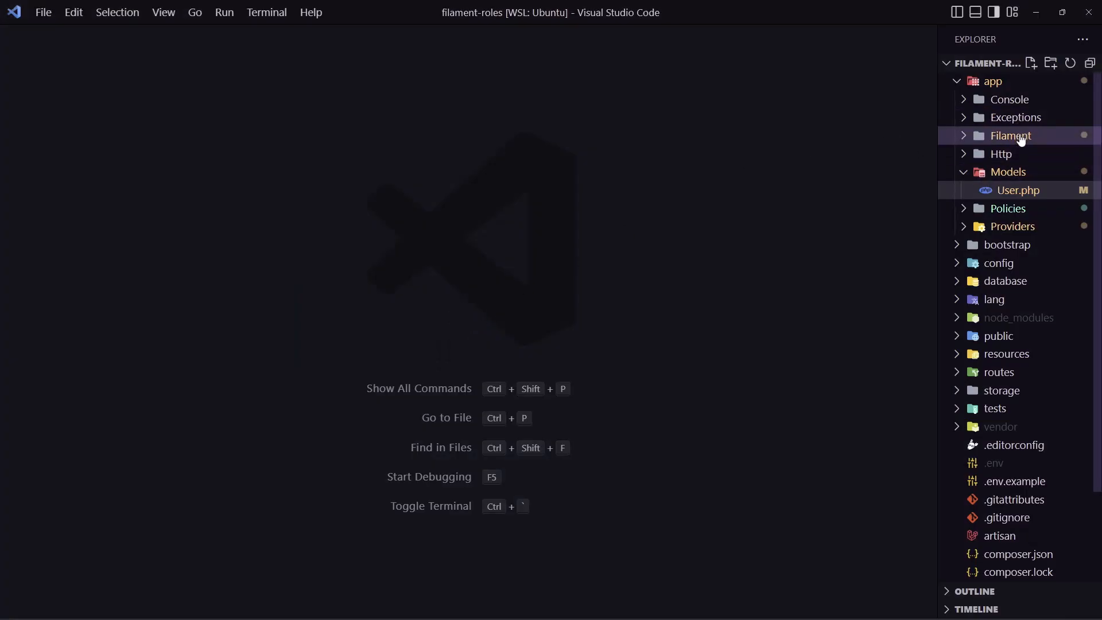
click(1008, 208)
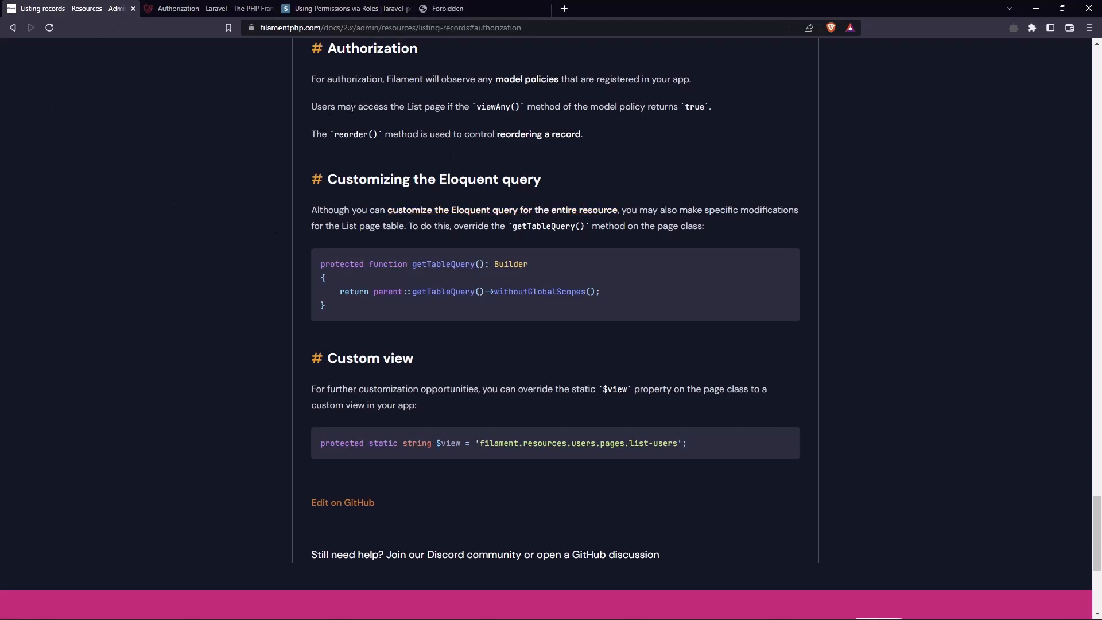
- Highlight viewAny() in the Listing records Authorization section as the List page gate
double_click(496, 106)
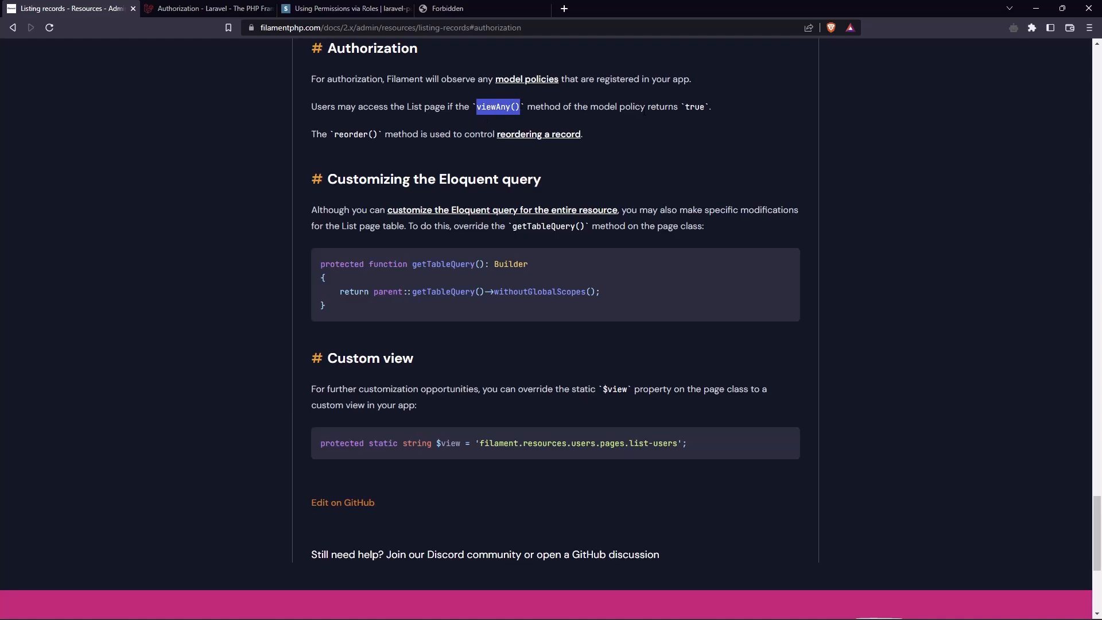
double_click(695, 106)
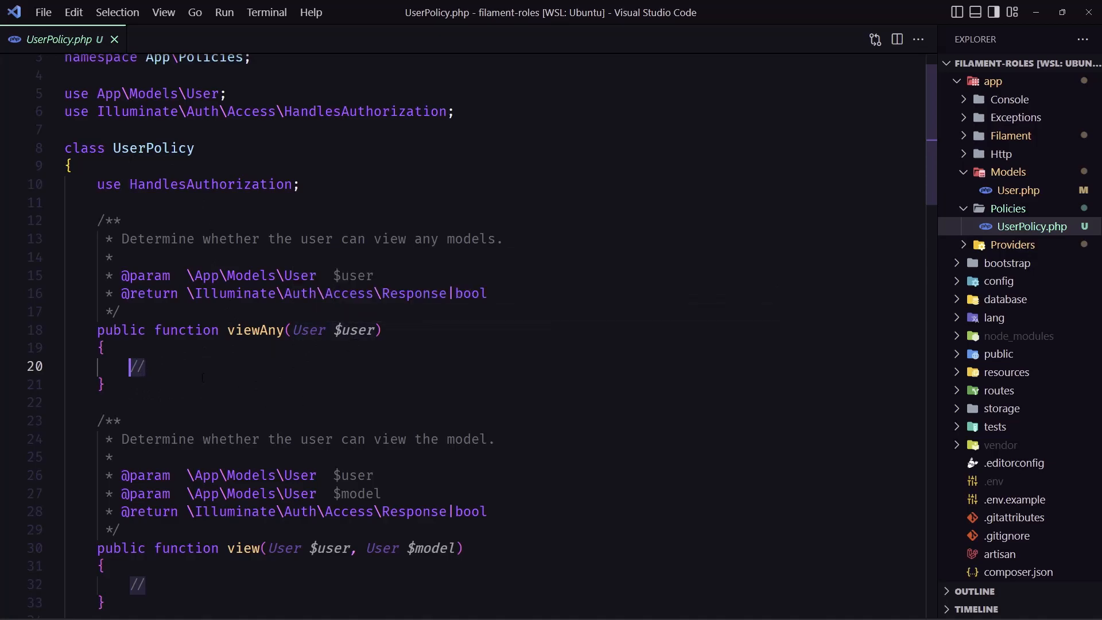
- Make viewAny return $user->hasRole('Admin') and save UserPolicy.php
text(return $user->)
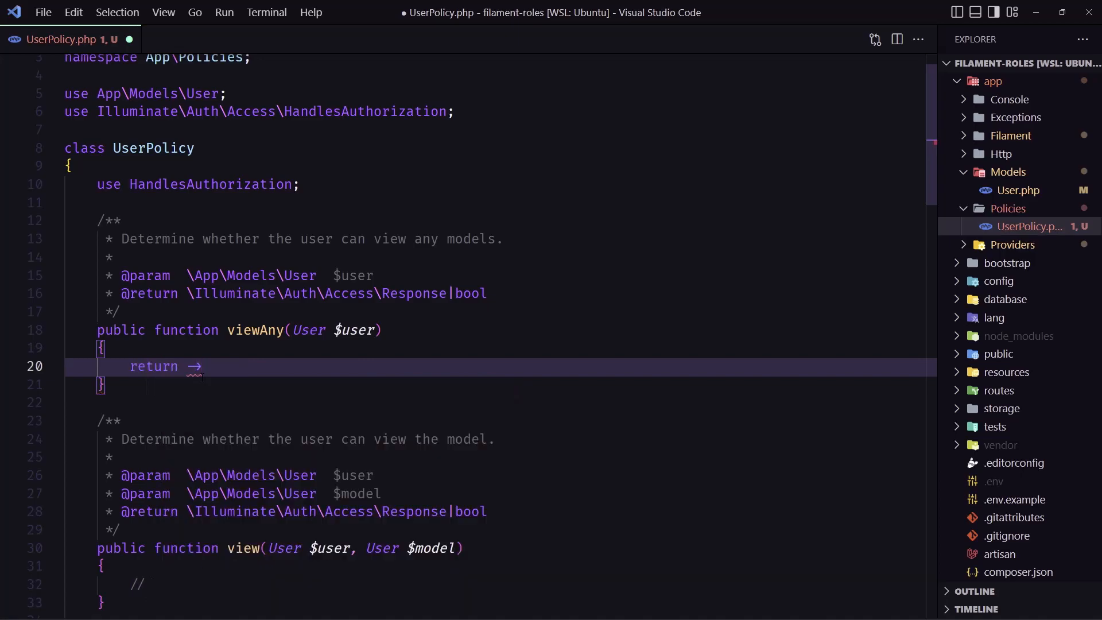
text($user)
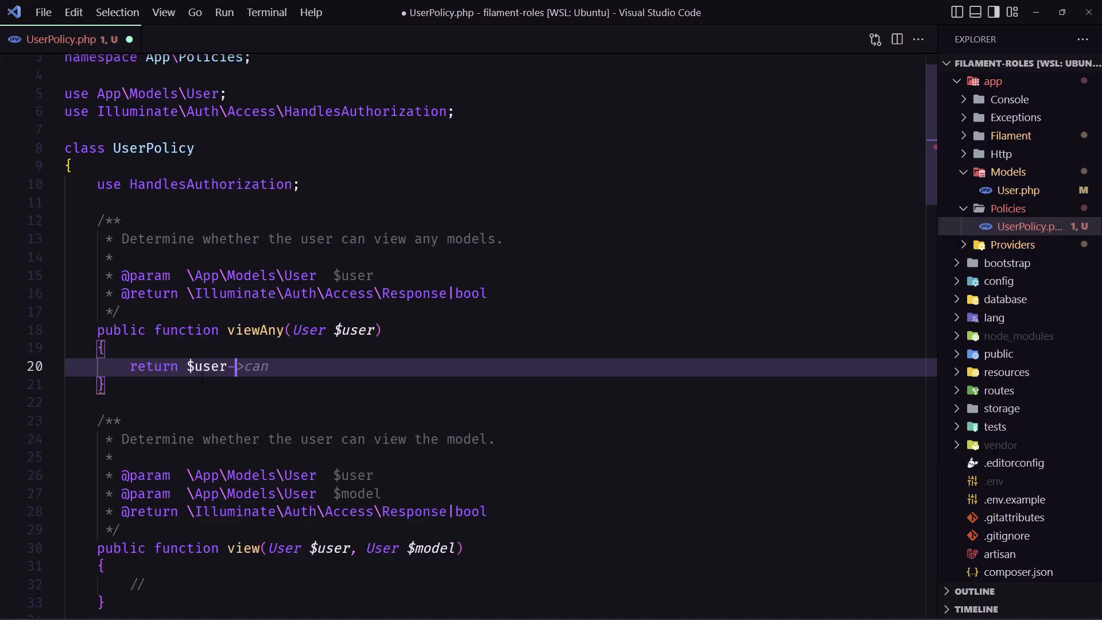
text(hasRole(')
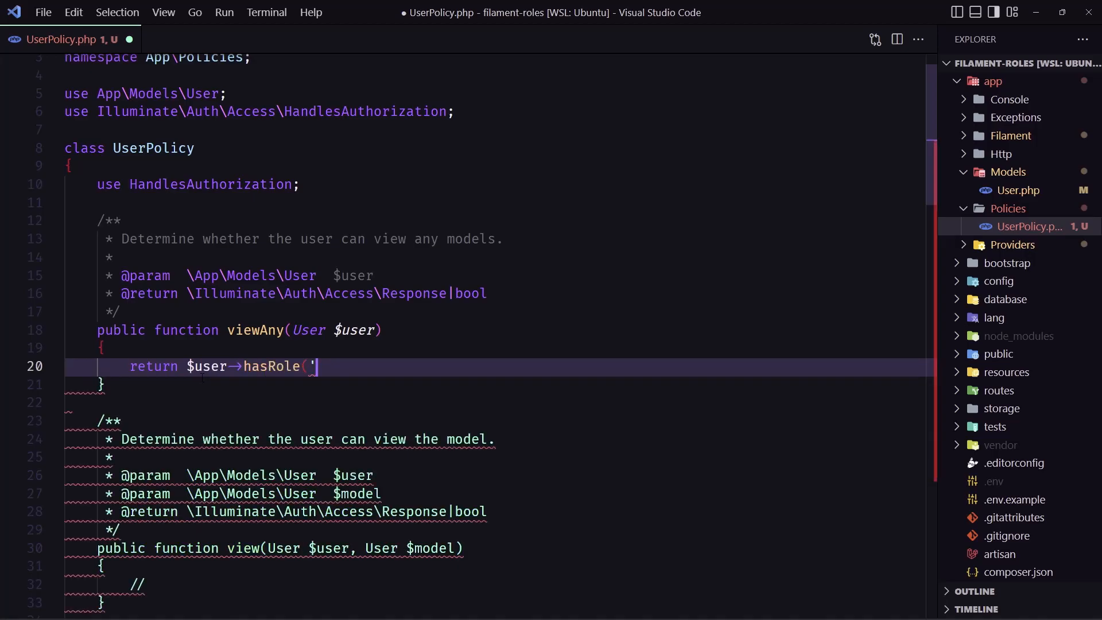
text(Admin');)
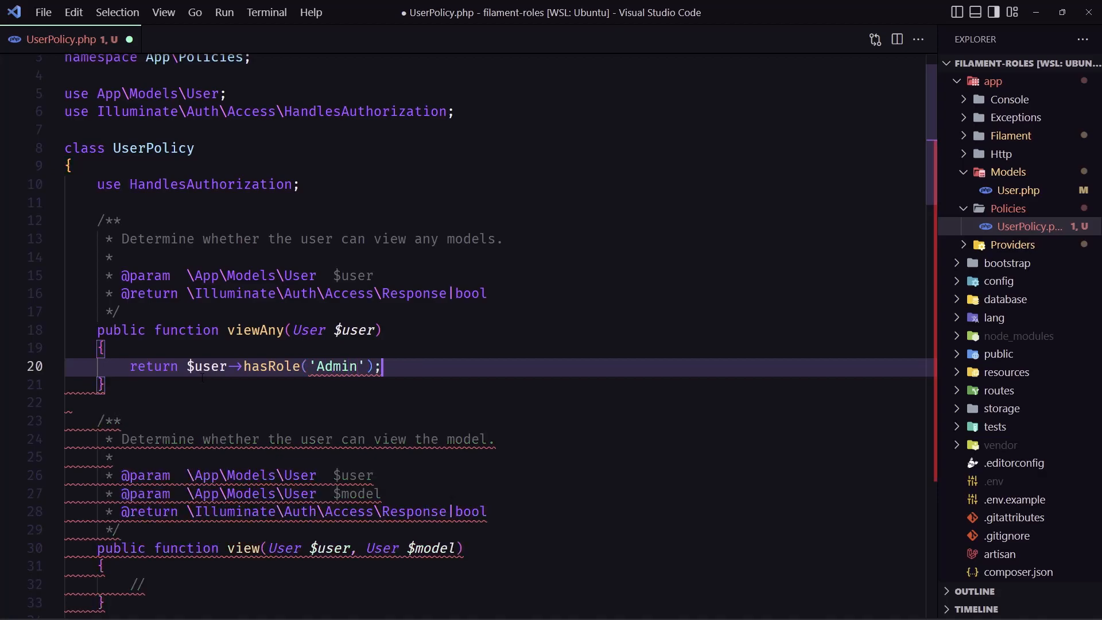
key(ctrl+s)
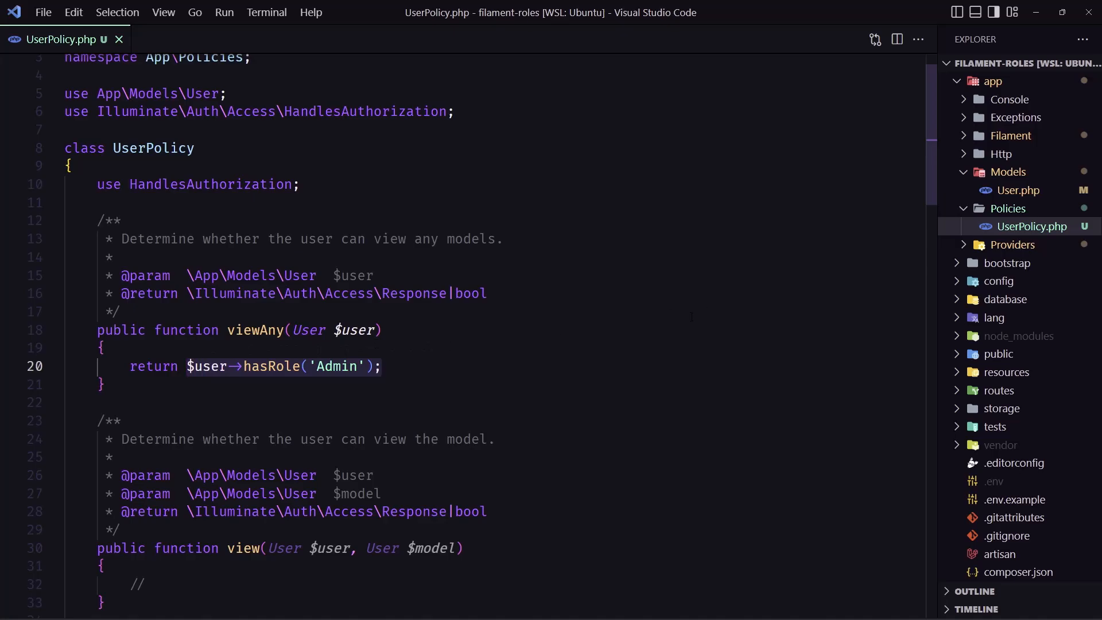
- Add User::class => UserPolicy::class to AuthServiceProvider's $policies and save it
click(1013, 244)
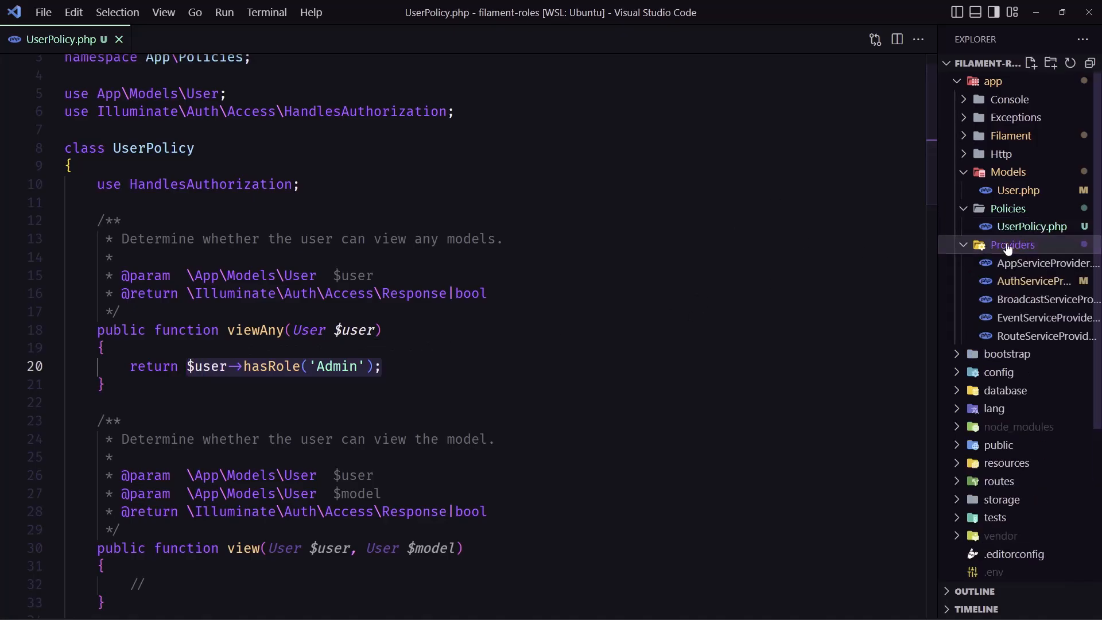
click(1032, 280)
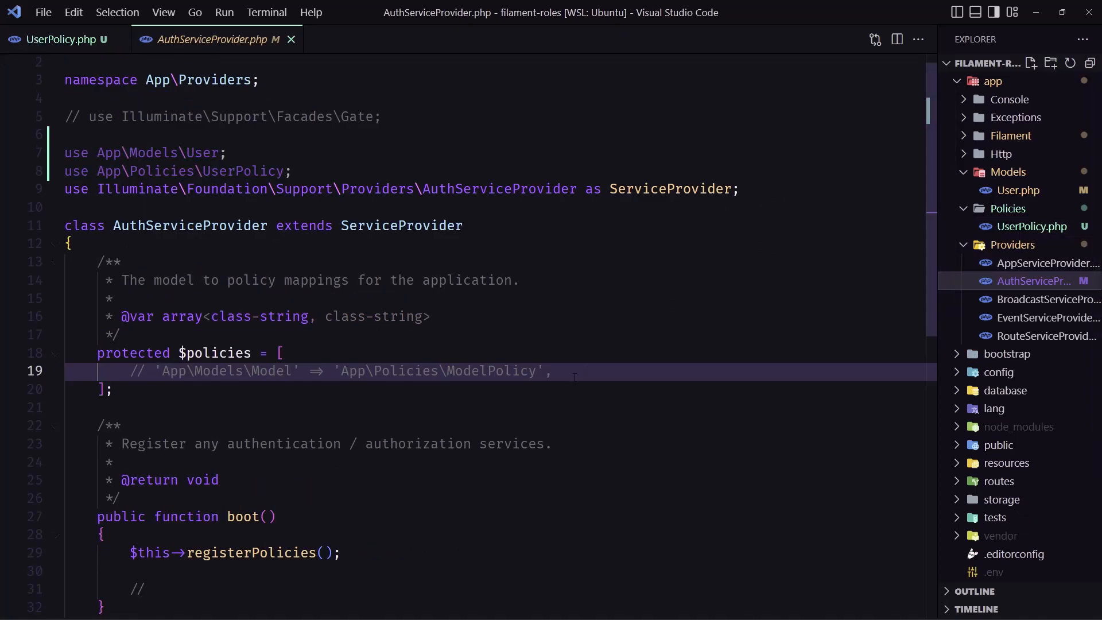
key(Enter)
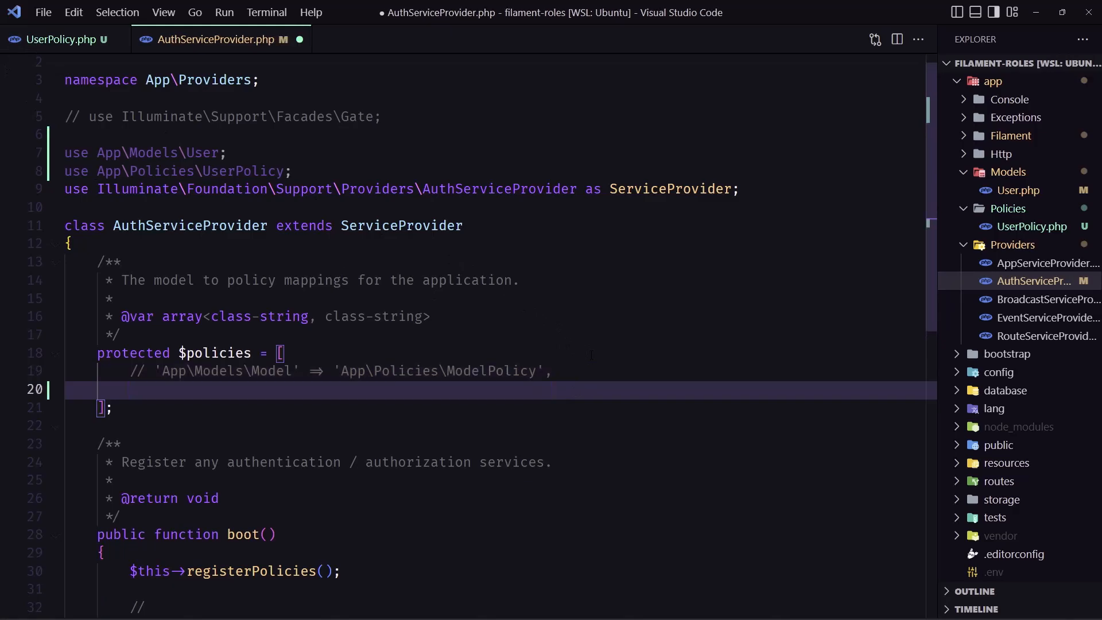
text(User::class => UserPolicy::class,)
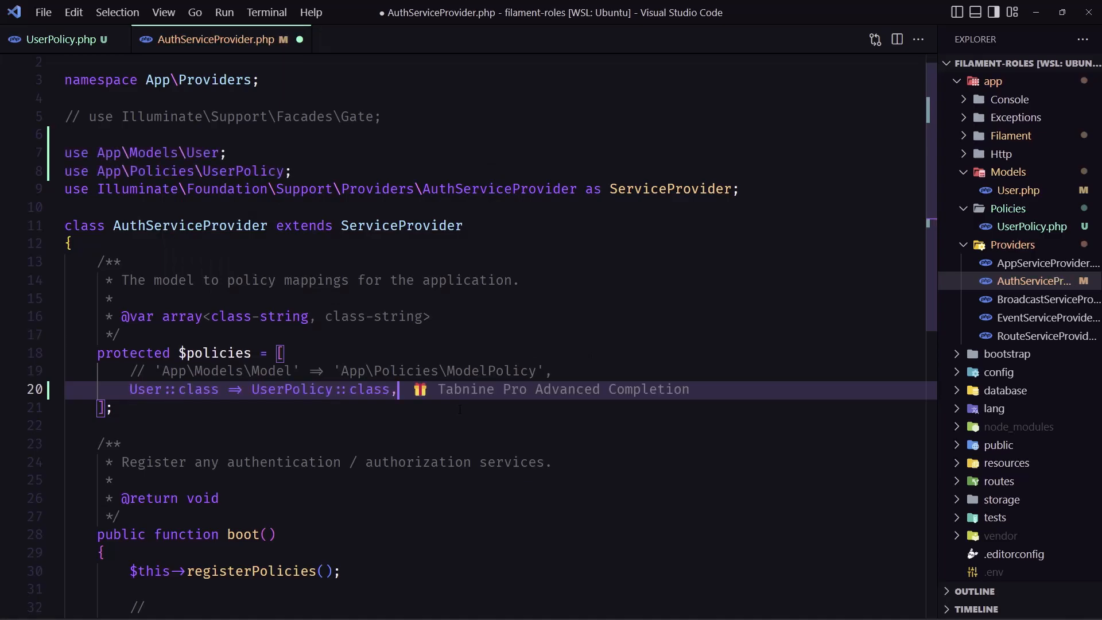
mouse_move(290, 390)
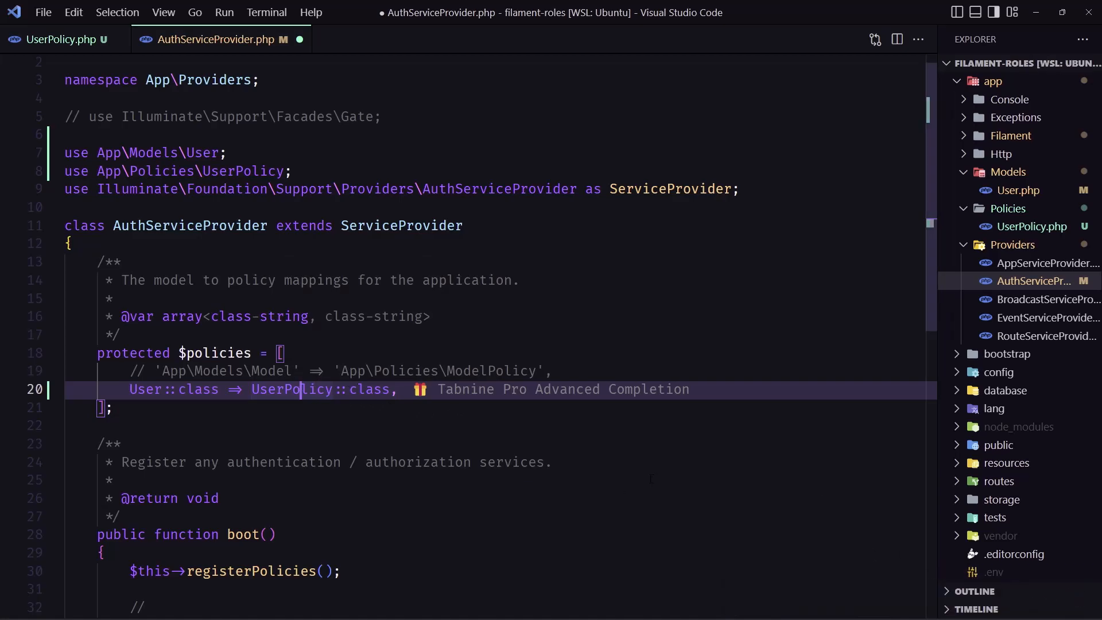
key(ctrl+s)
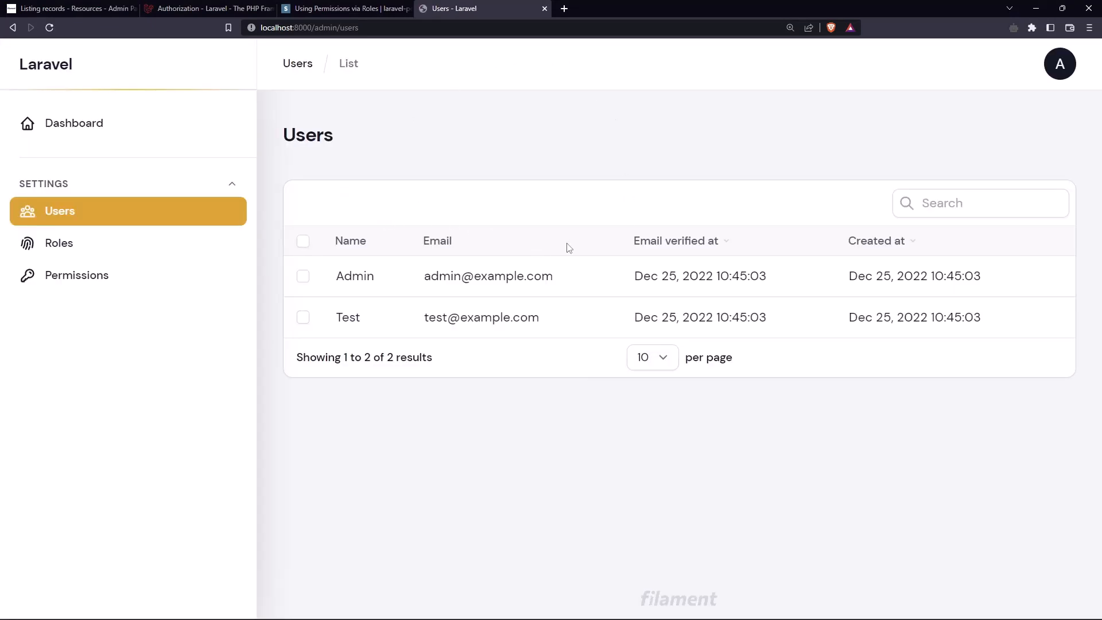
mouse_move(336, 279)
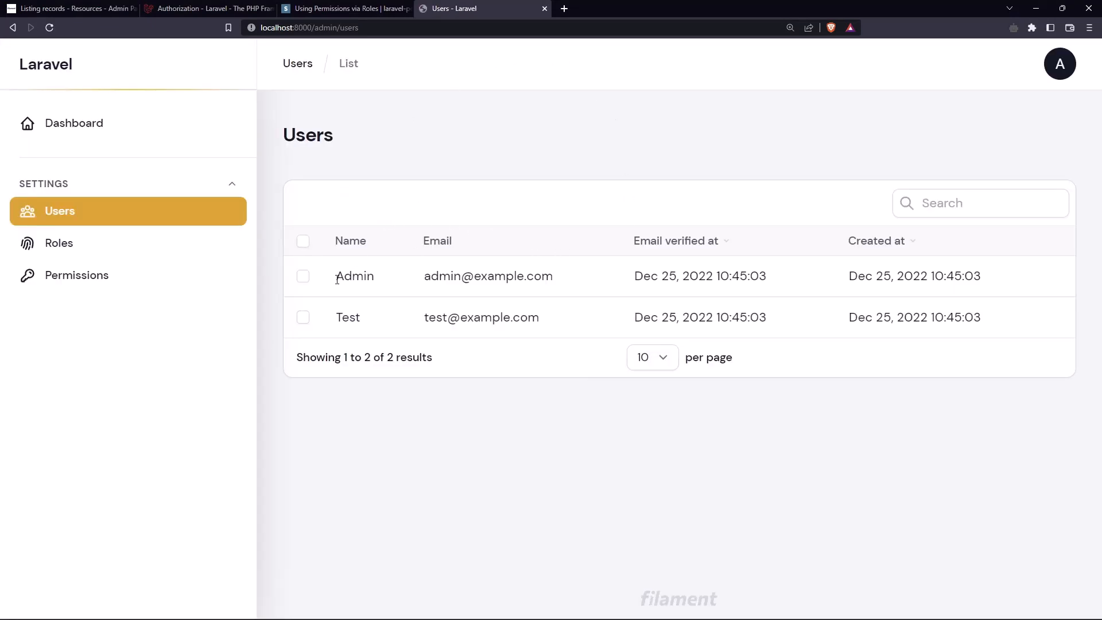
- Check the reloaded Users list showing Admin and Test, then return to UserPolicy and the docs
double_click(355, 275)
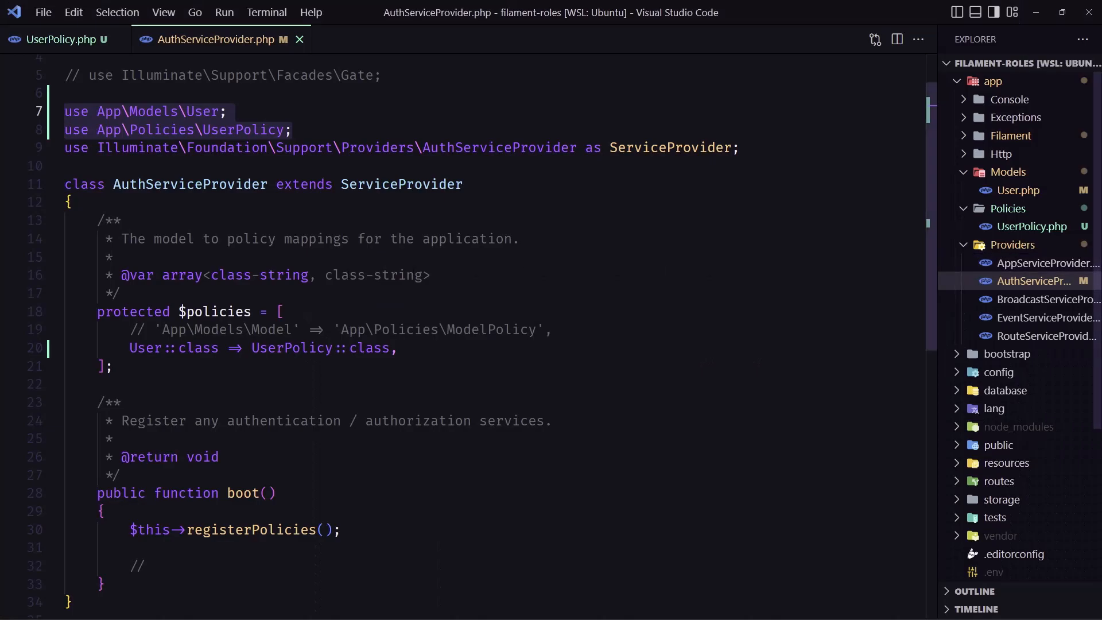
click(57, 39)
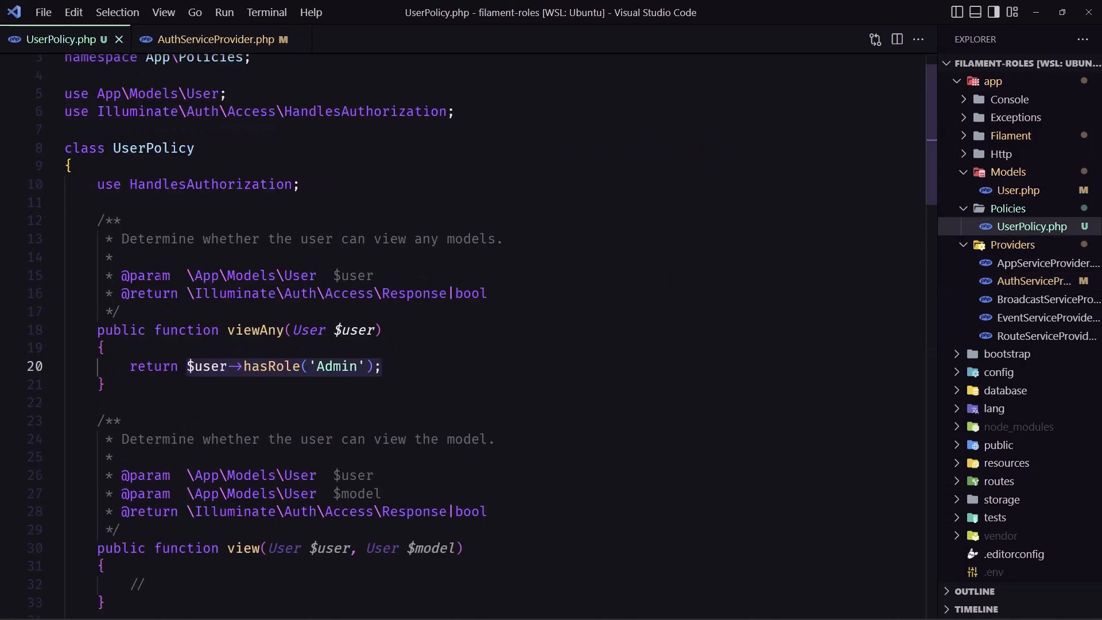
mouse_move(255, 329)
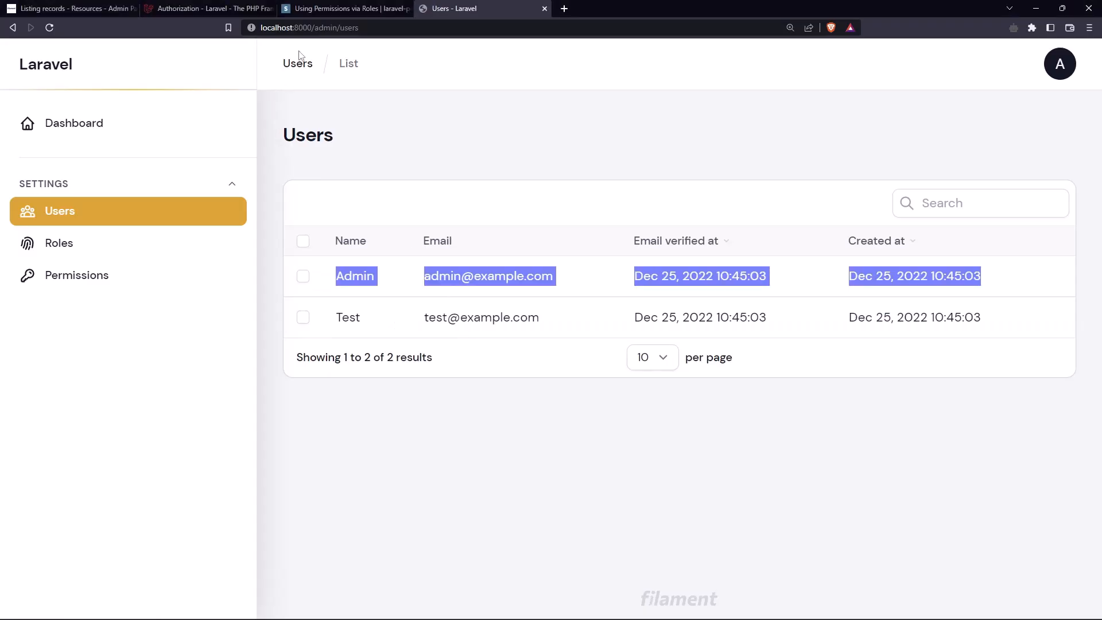
mouse_move(871, 234)
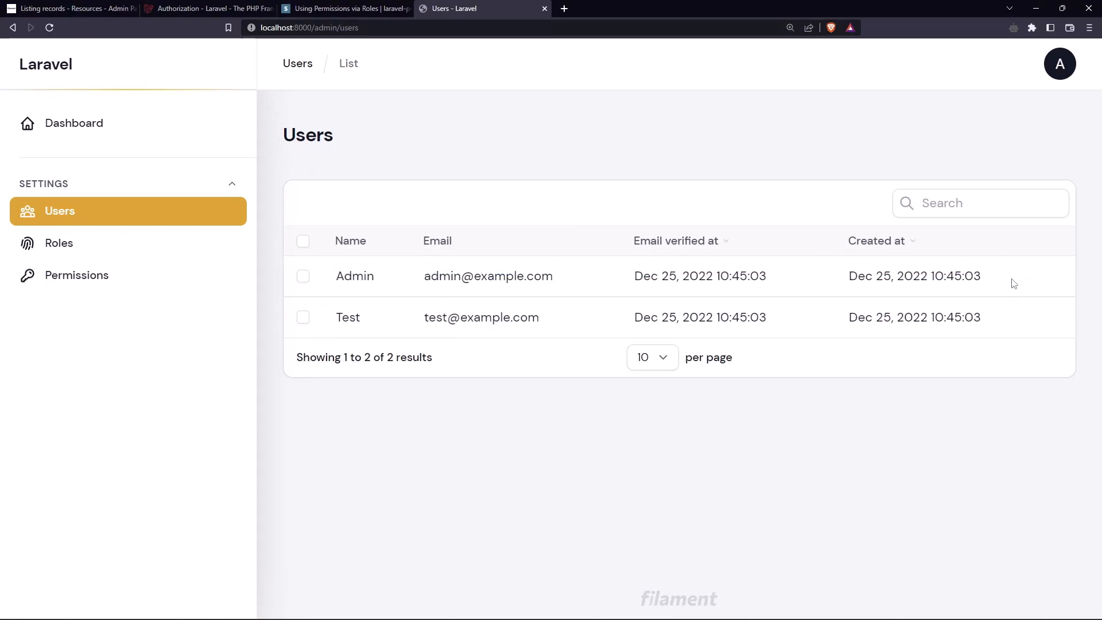
mouse_move(1039, 133)
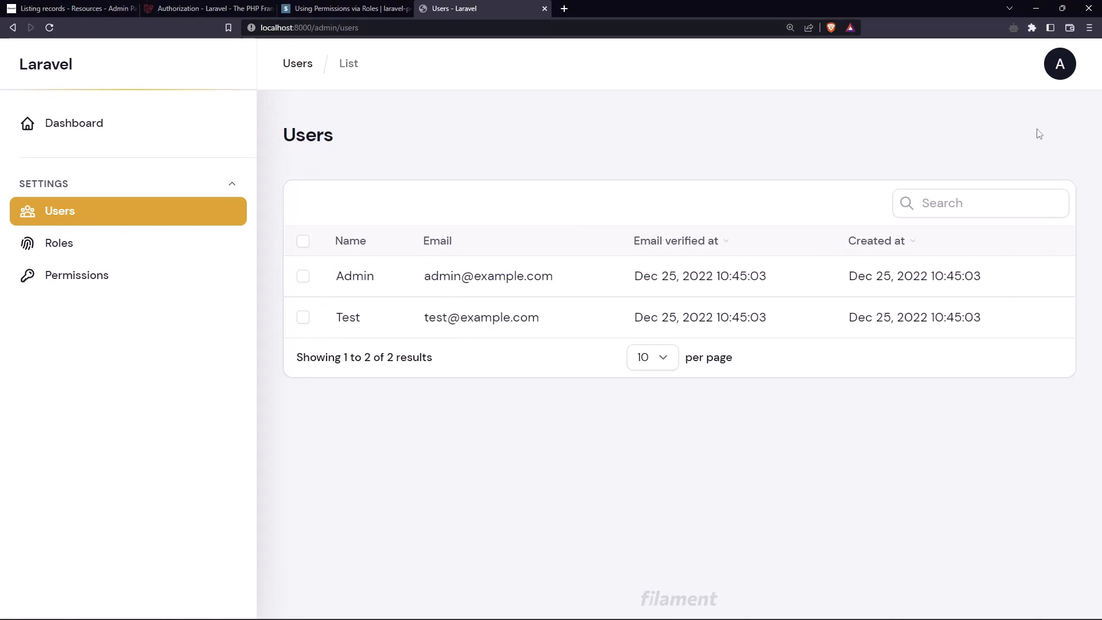
click(70, 8)
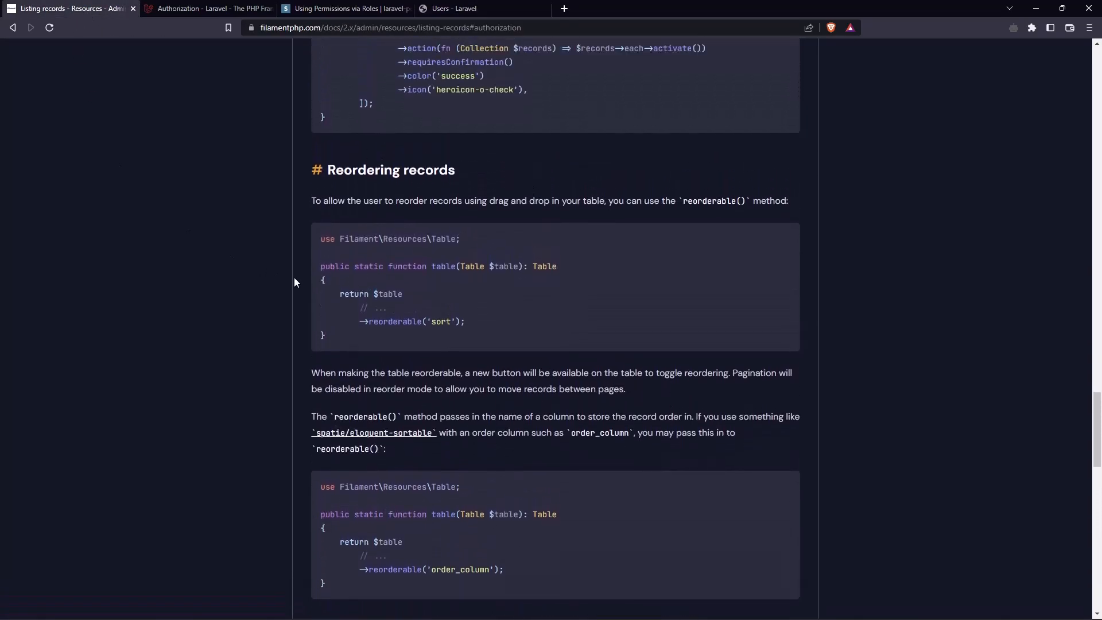
- Reach the Creating records docs' Authorization note that the policy's create() method gates the Create page
scroll(up, 3)
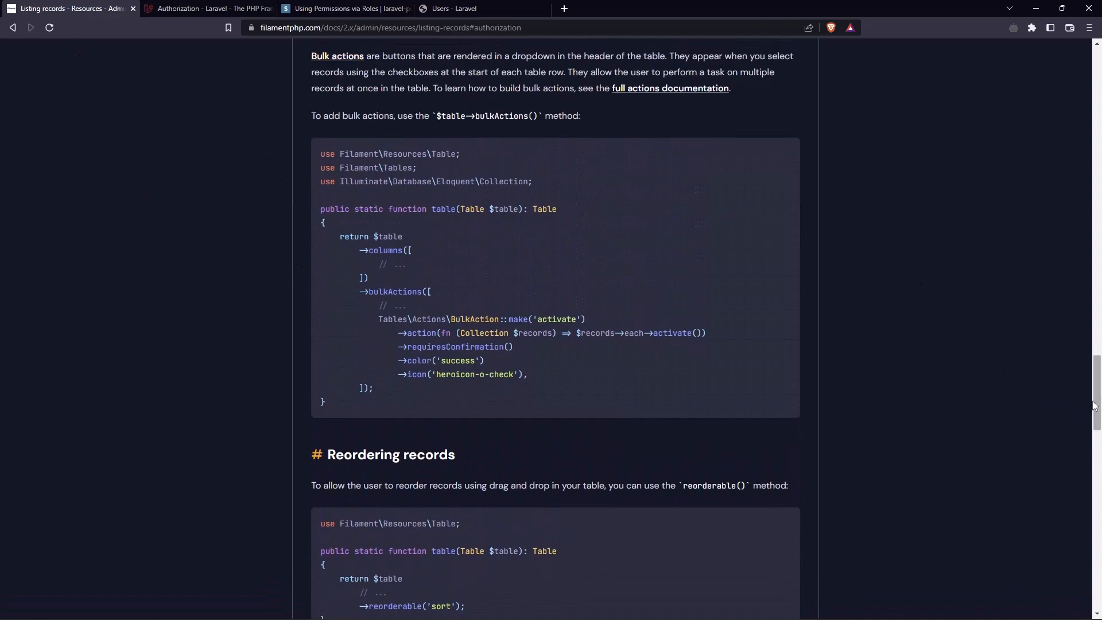
scroll(up, 3)
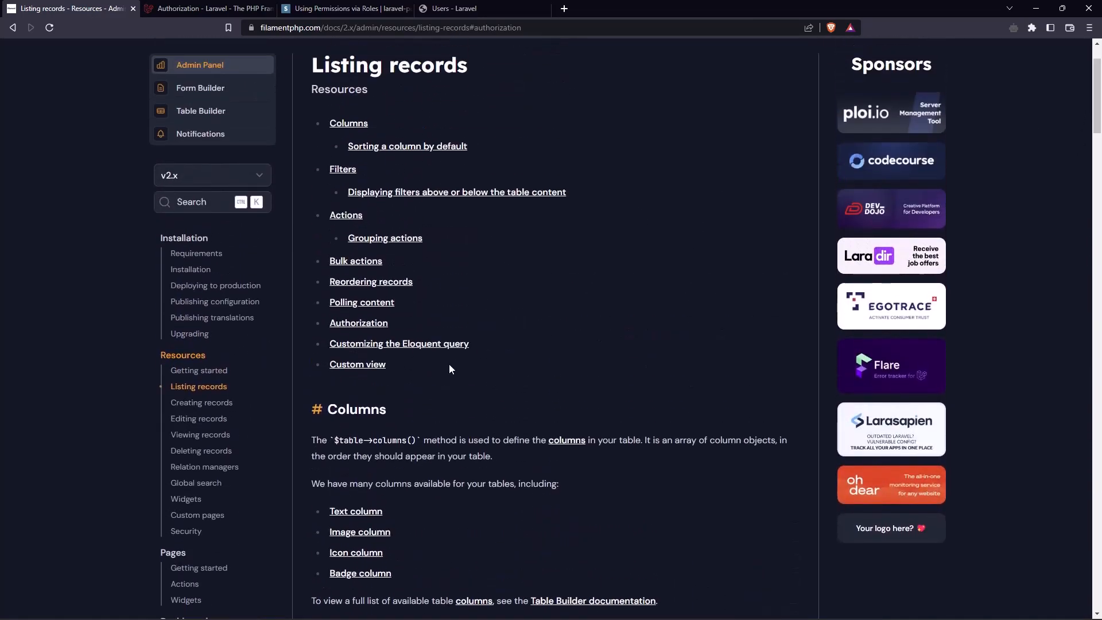
click(201, 402)
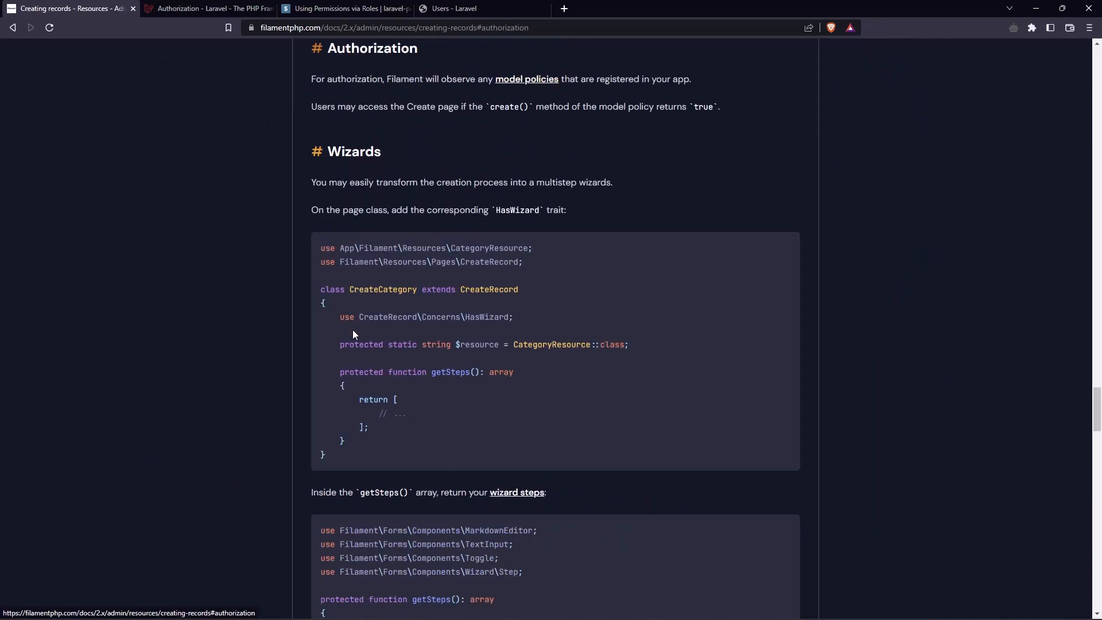
mouse_move(547, 104)
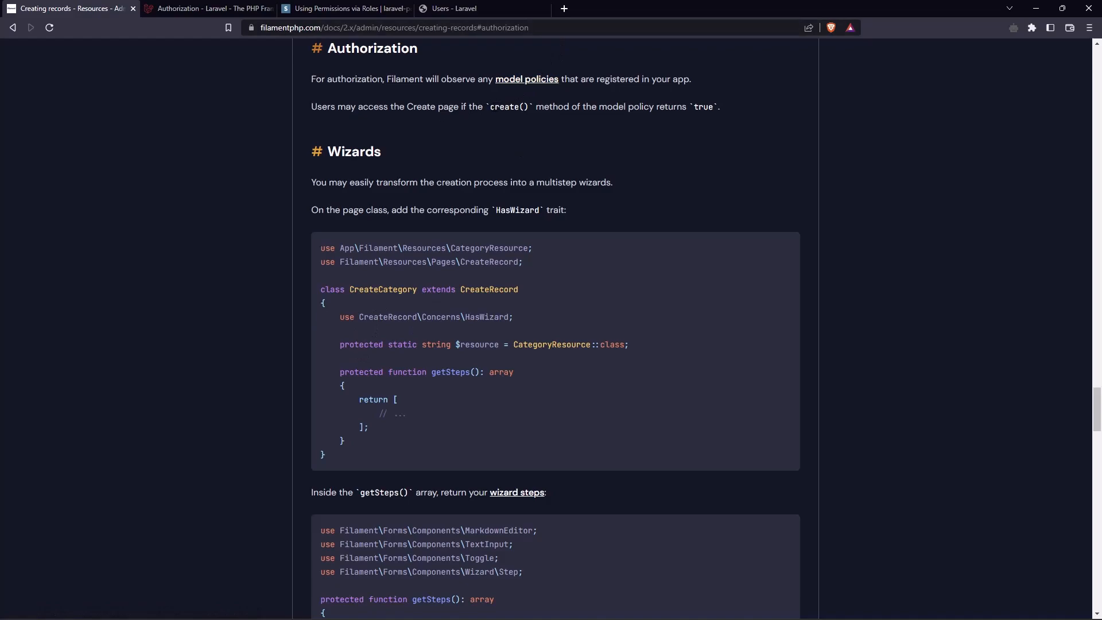
double_click(509, 106)
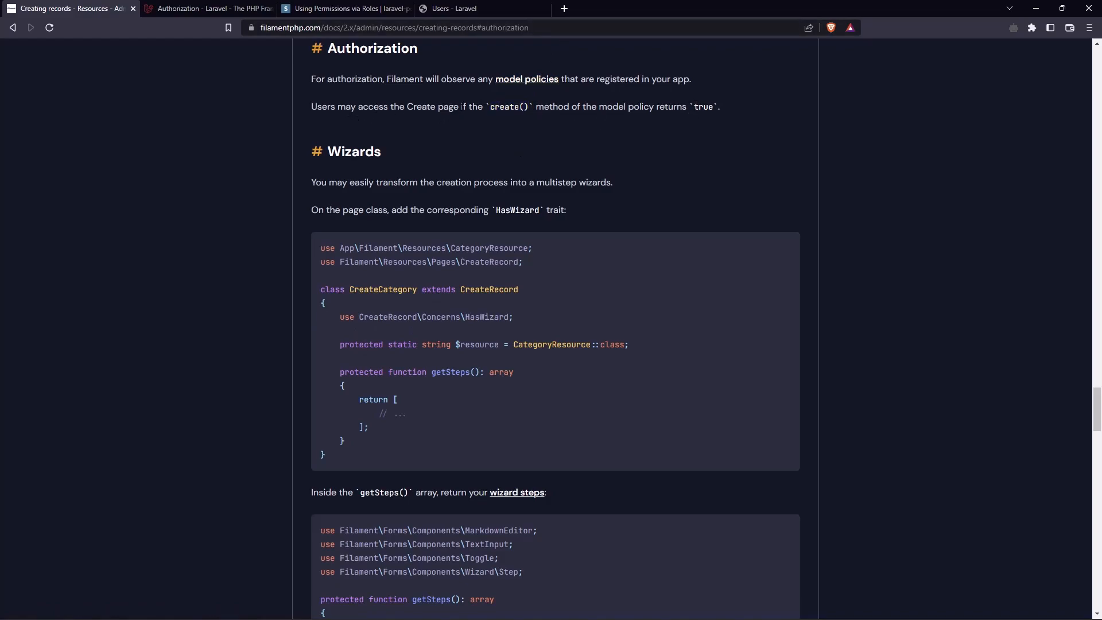
double_click(507, 105)
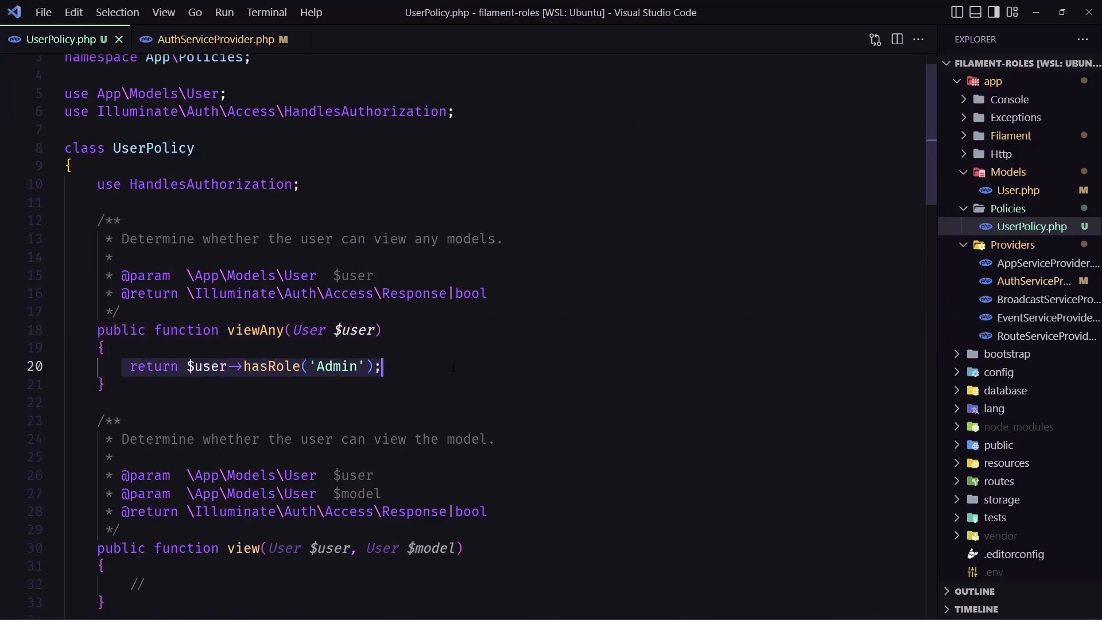
- Have create() return $user->hasRole('Admin'), save, and check the Users list for New user
scroll(down, 3)
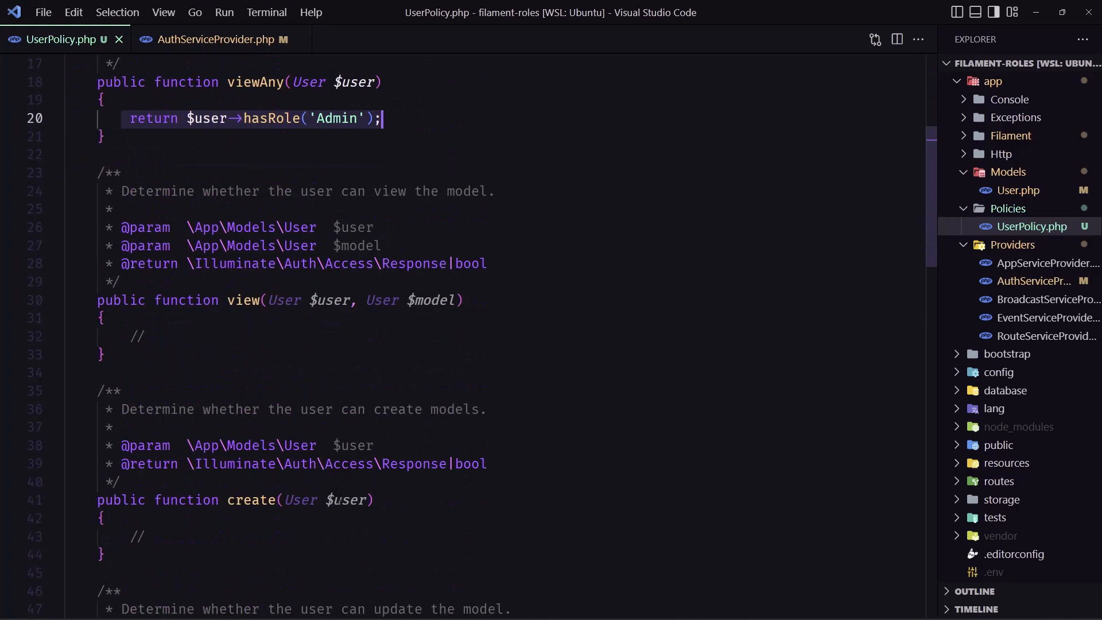
click(145, 536)
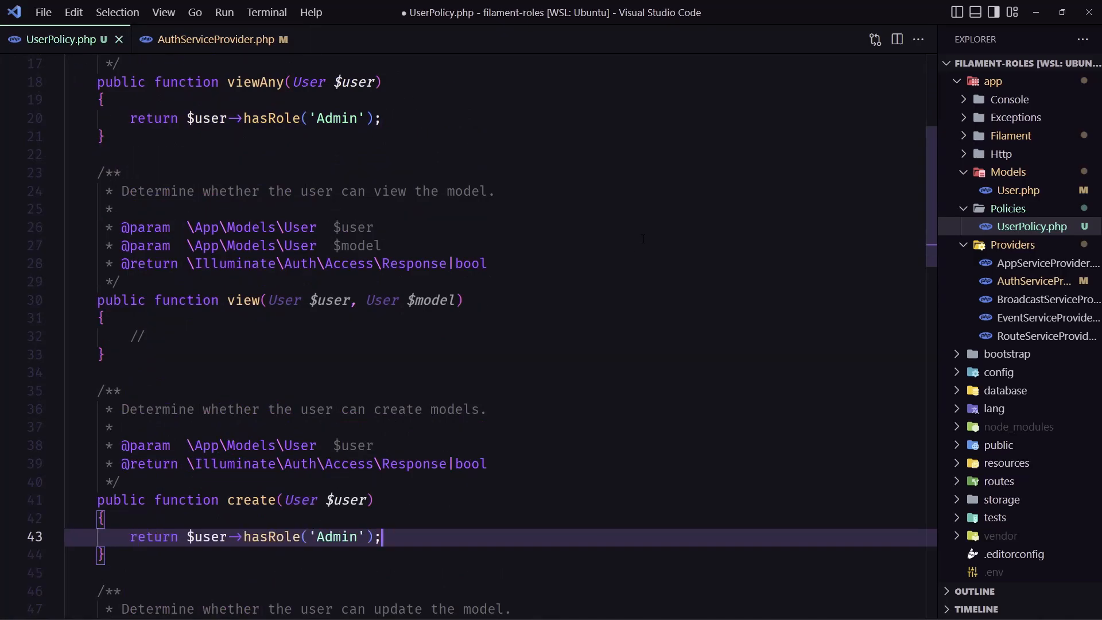
click(457, 8)
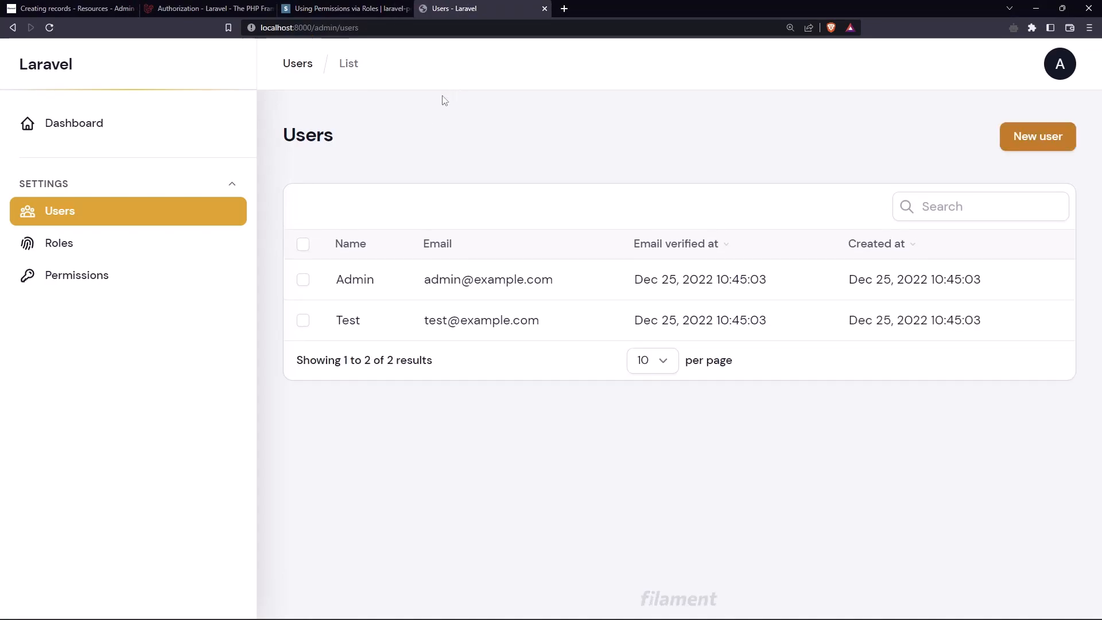
mouse_move(1038, 136)
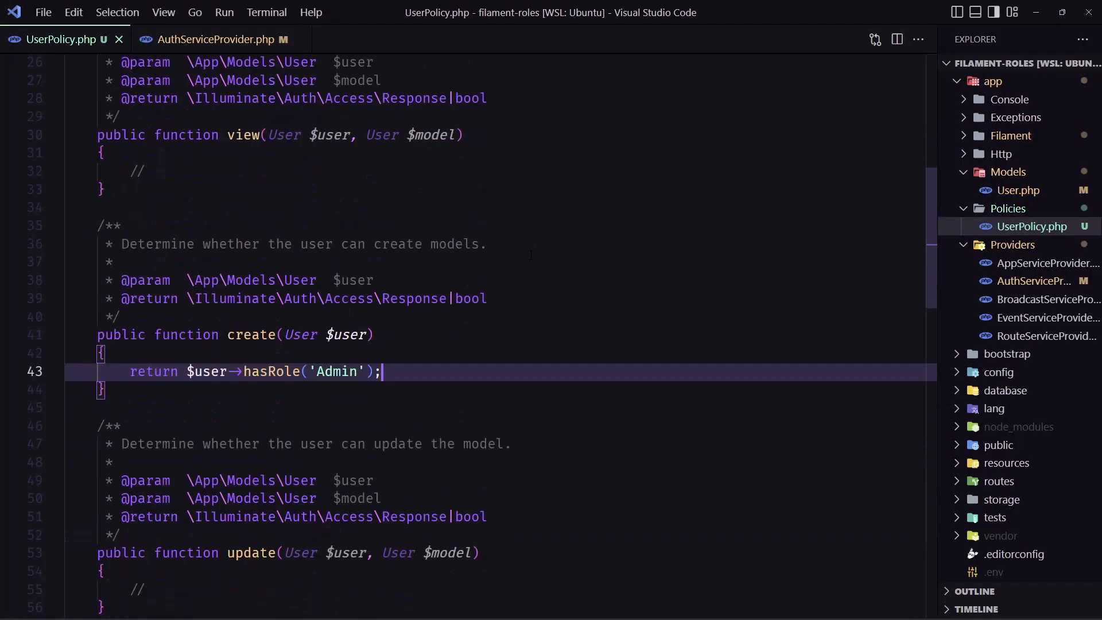
- Return $user->hasRole('Admin') from update() and delete(), dropping their $model parameters
scroll(down, 3)
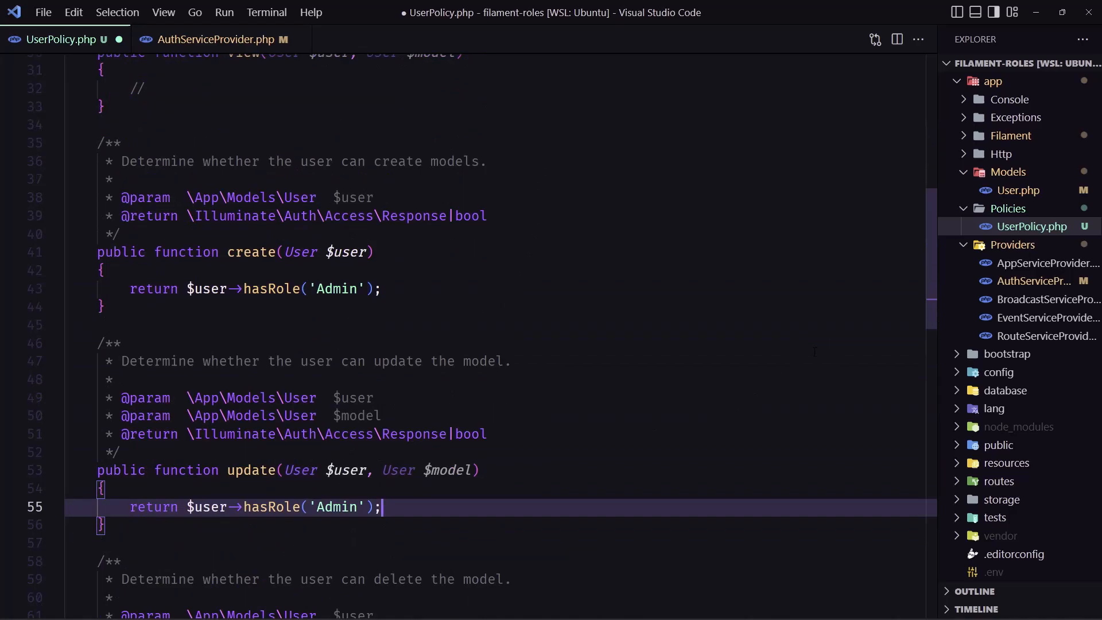
scroll(down, 3)
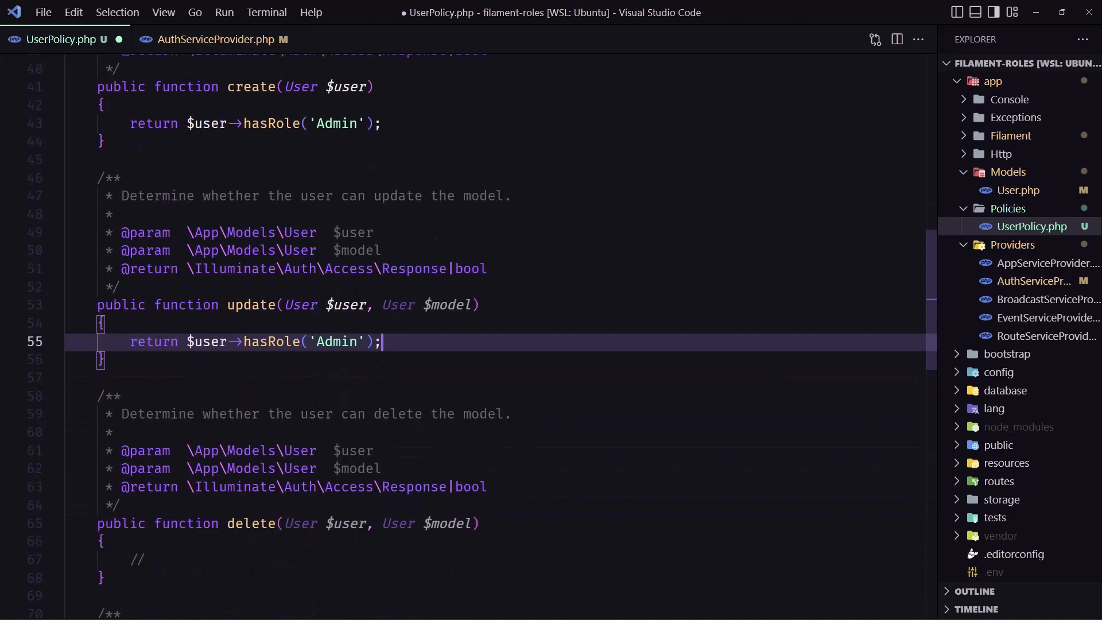
click(141, 559)
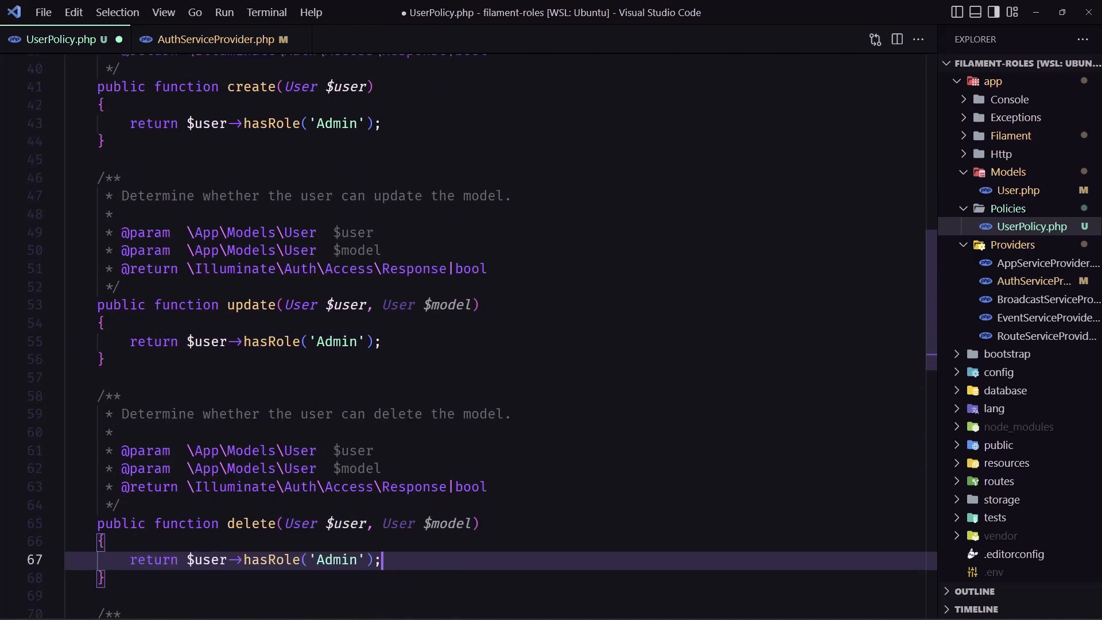
scroll(down, 3)
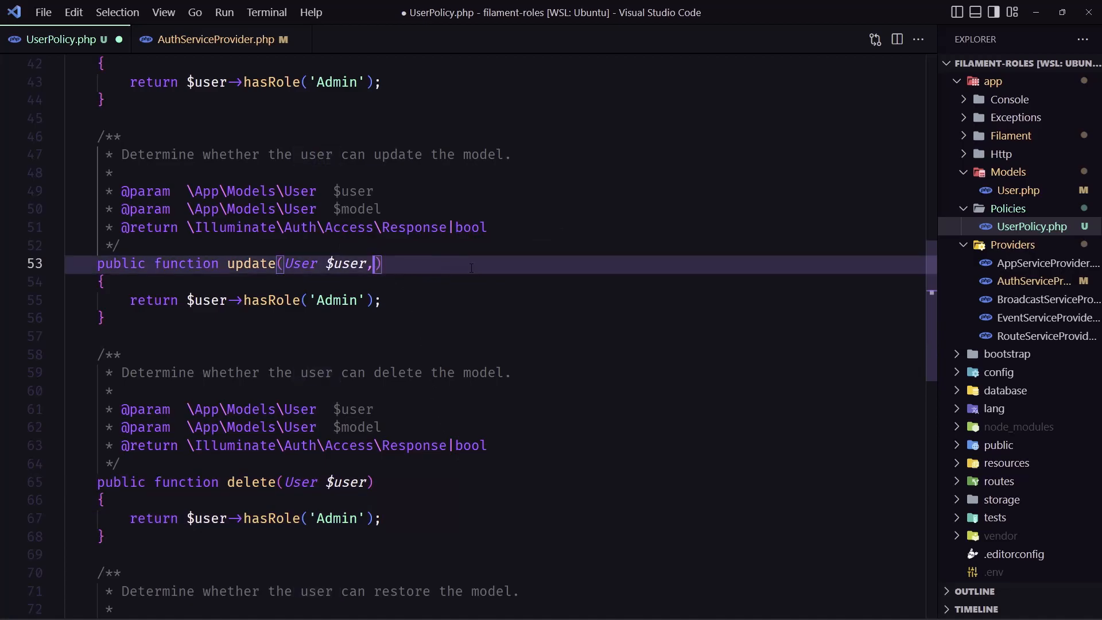
key(Backspace)
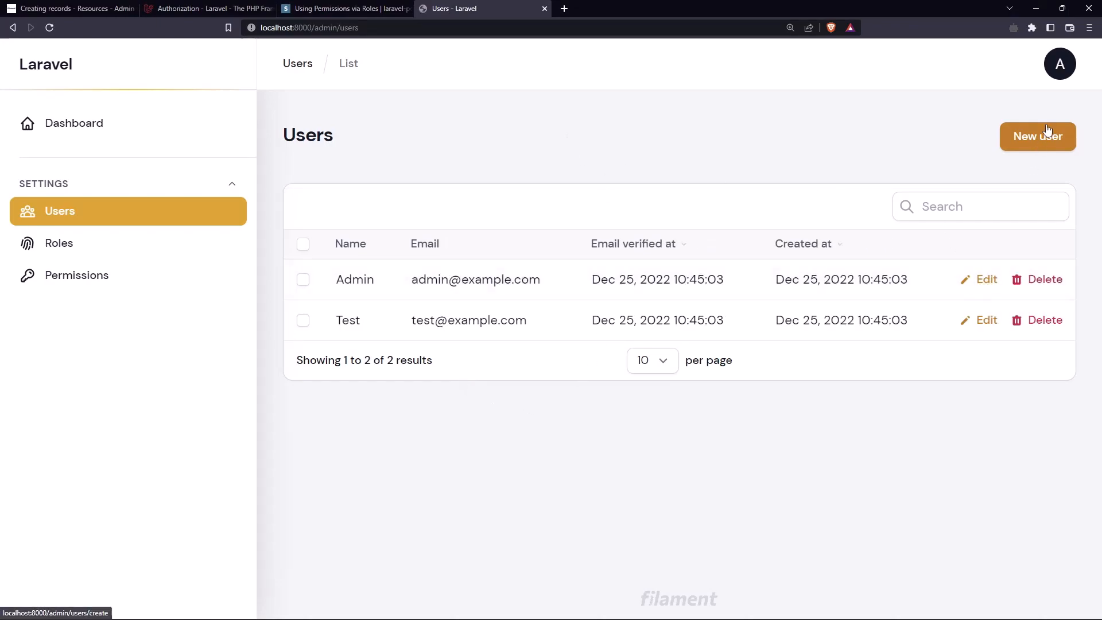
mouse_move(985, 279)
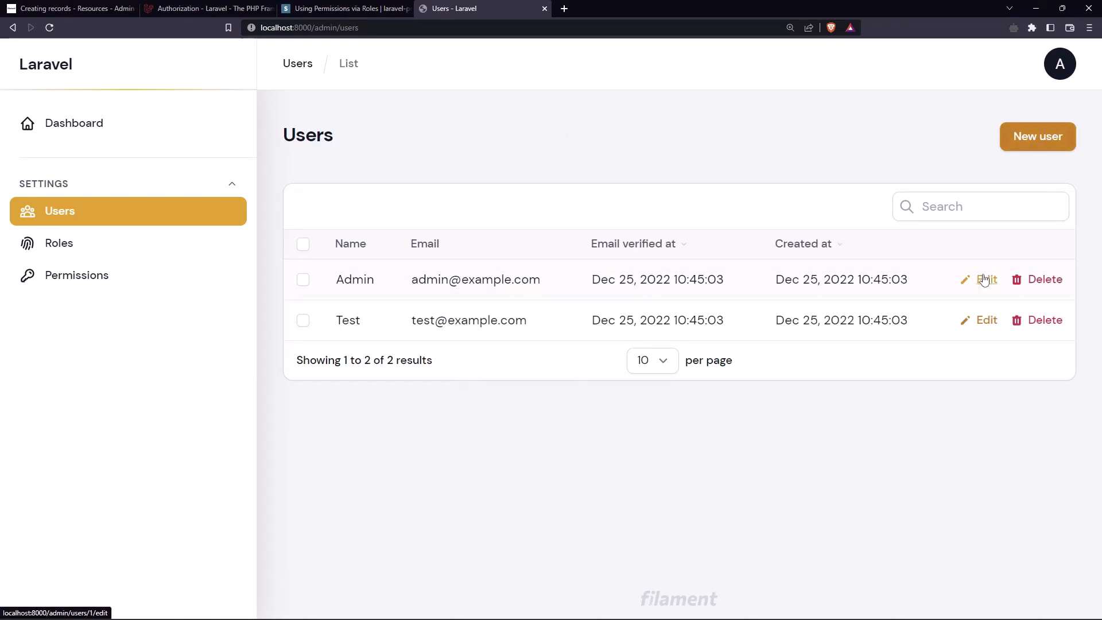
mouse_move(1044, 320)
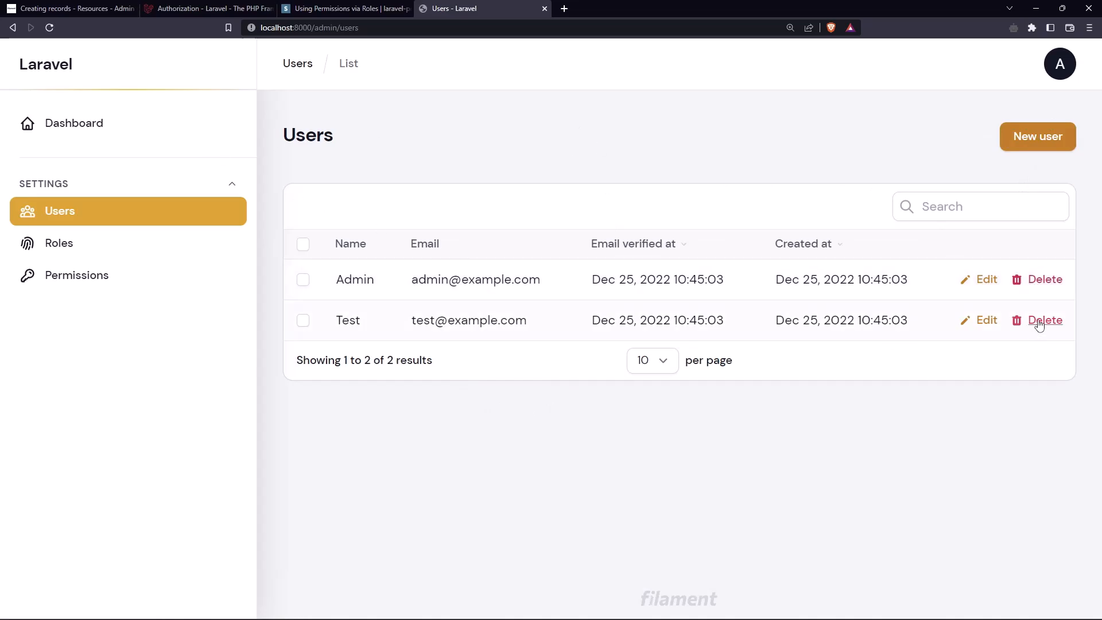
- Delete the Test user and confirm, leaving only Admin in the Users list
click(1045, 320)
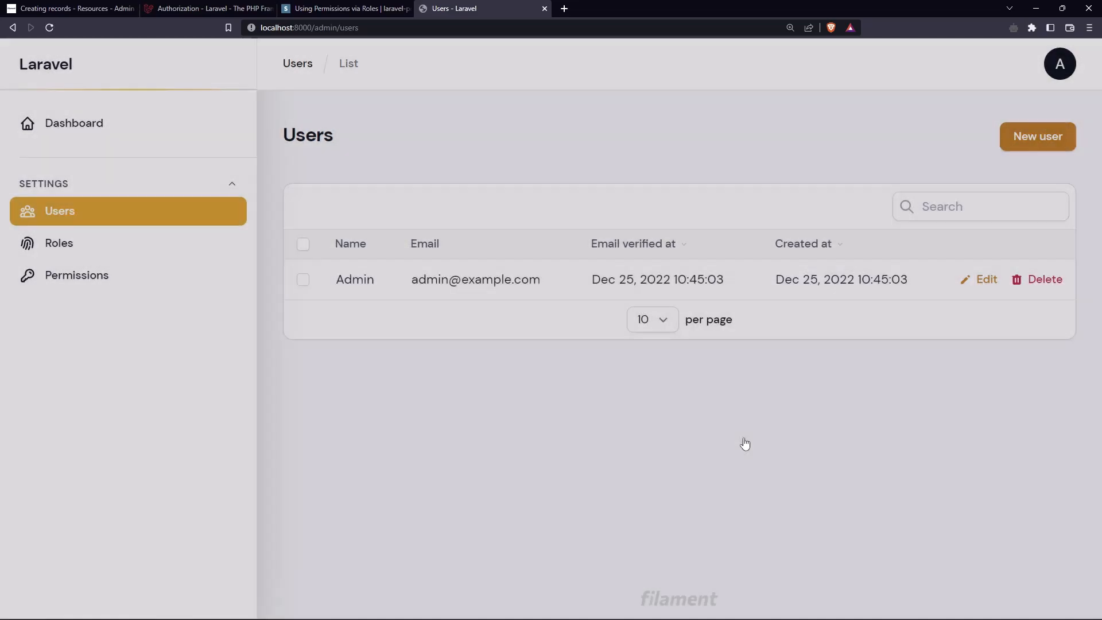
click(1044, 279)
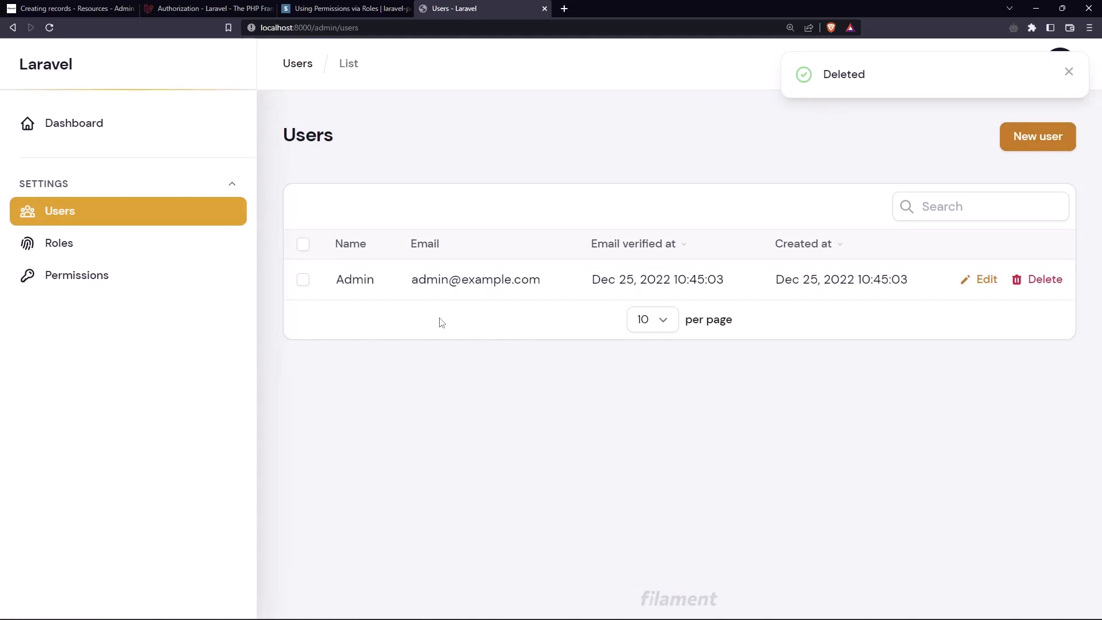
mouse_move(258, 208)
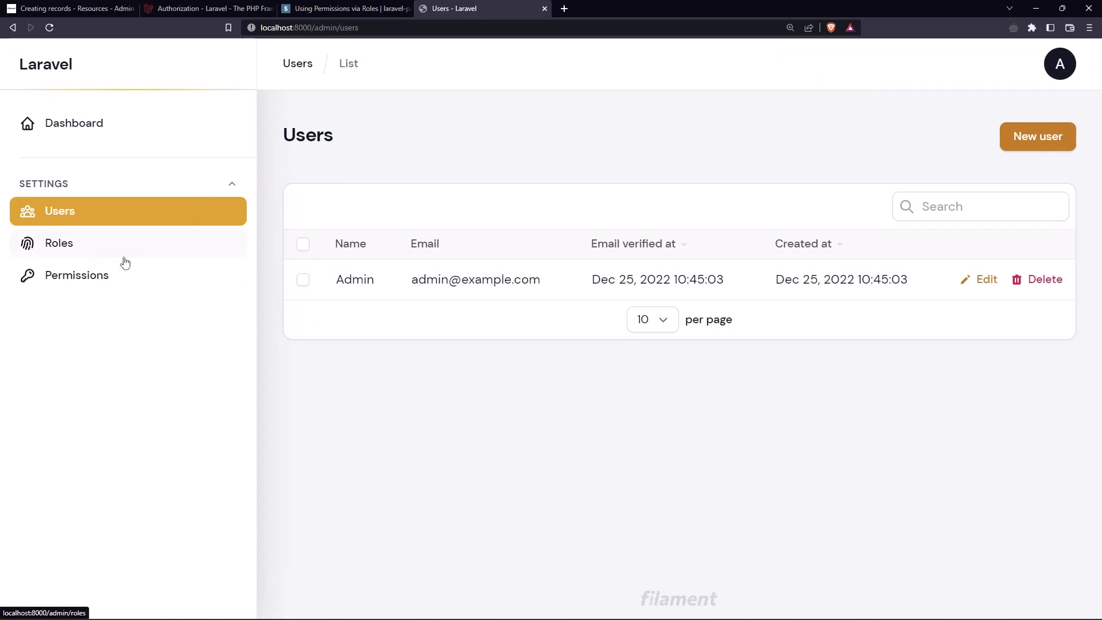
mouse_move(427, 285)
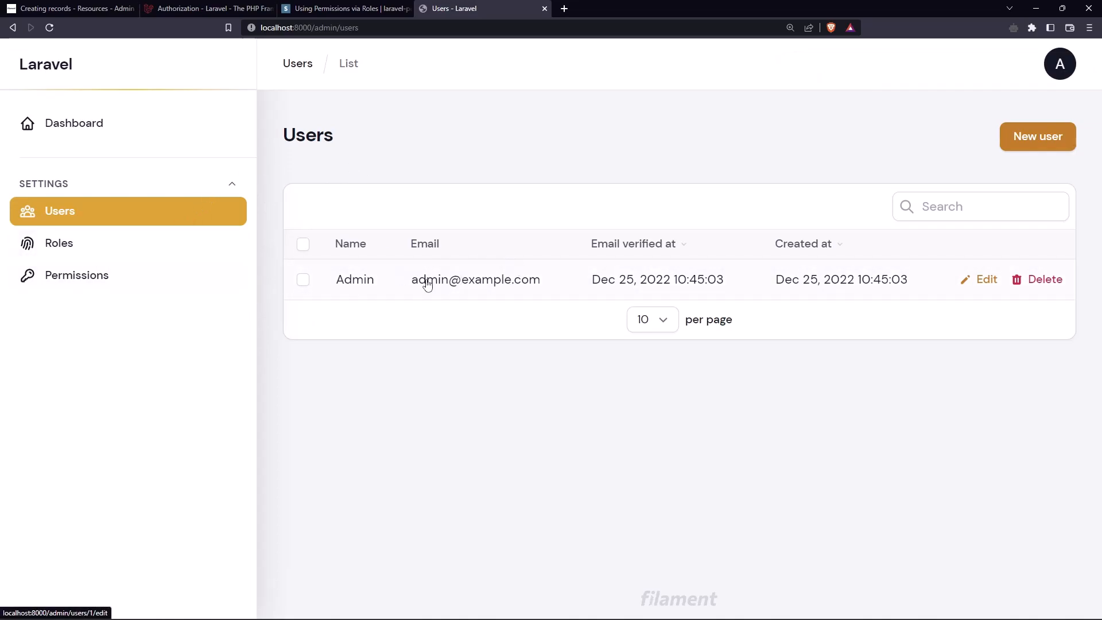
mouse_move(472, 295)
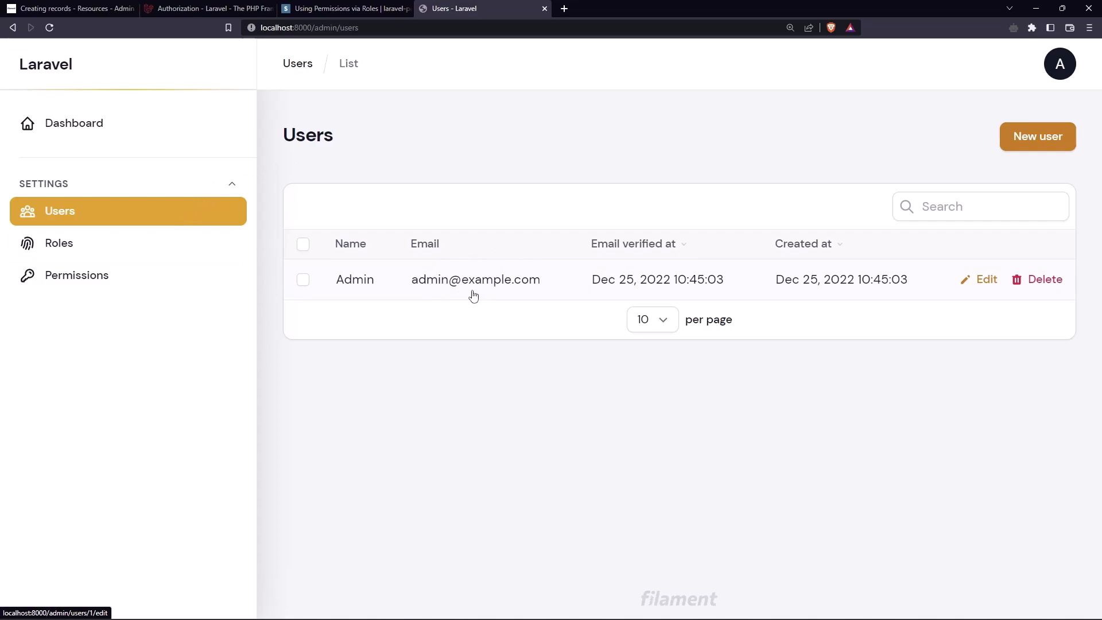
mouse_move(509, 309)
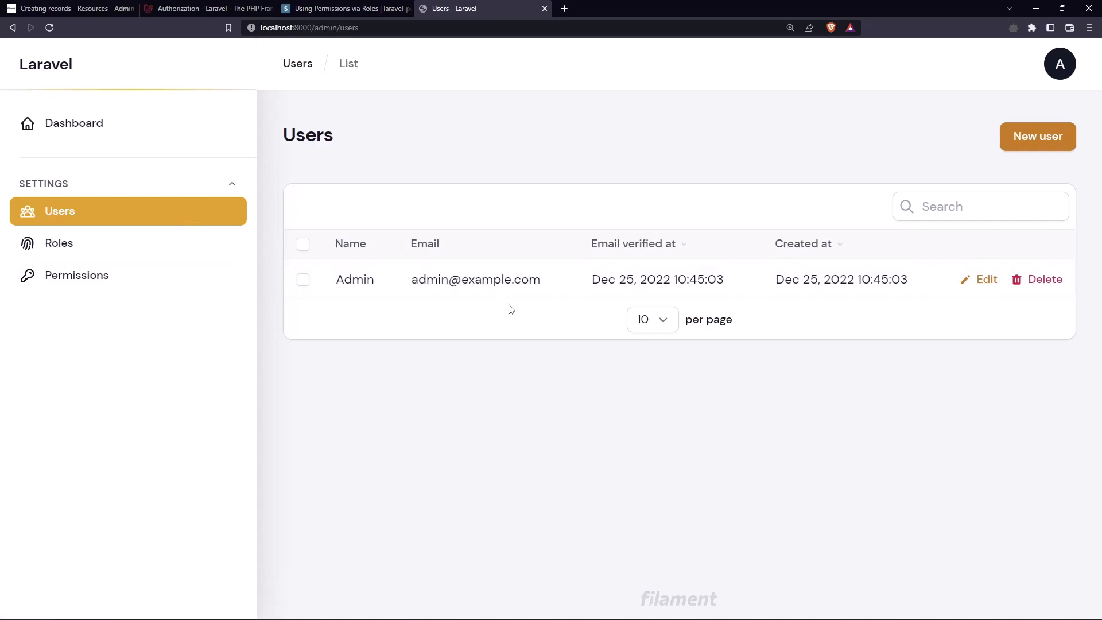
mouse_move(658, 215)
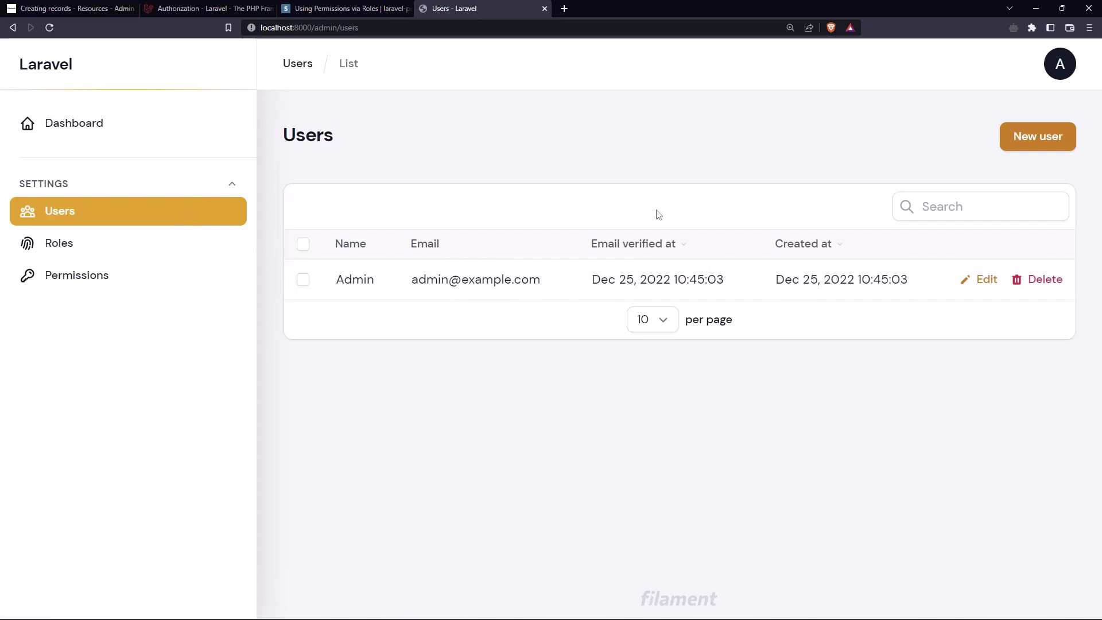